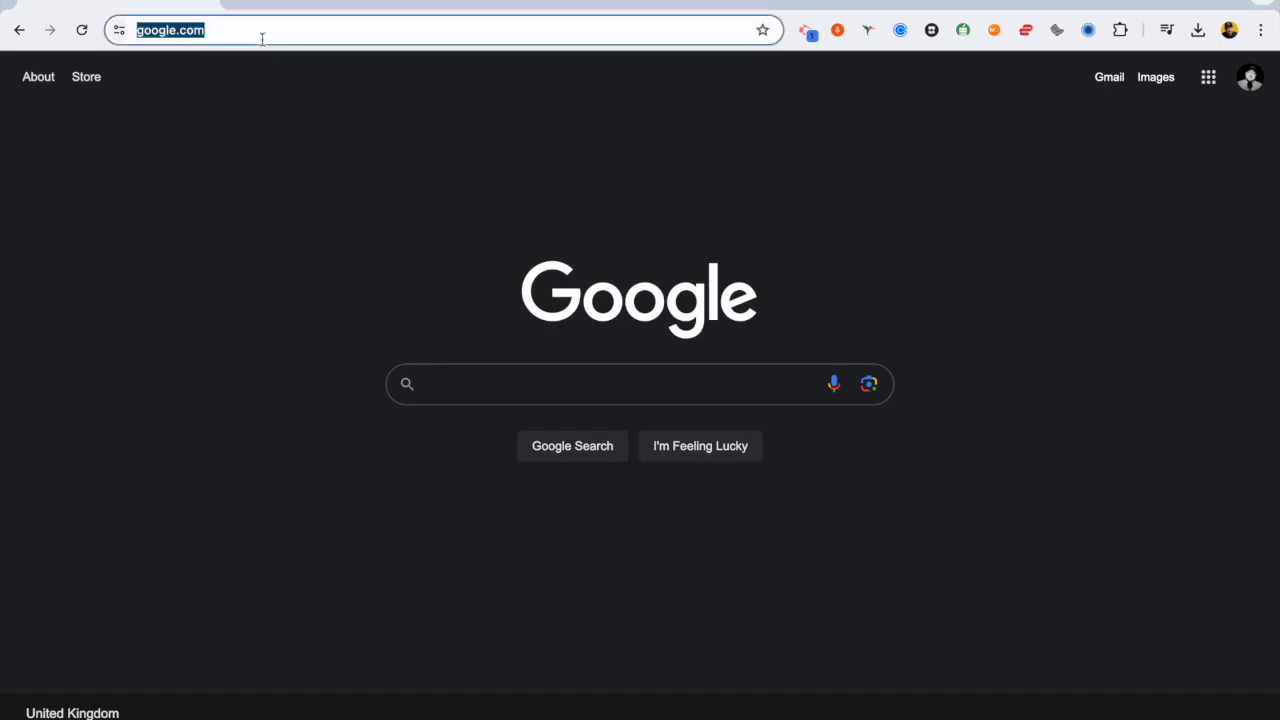
- Go to teachermatic.com and open the Generators catalogue
type("teachermatic.com")
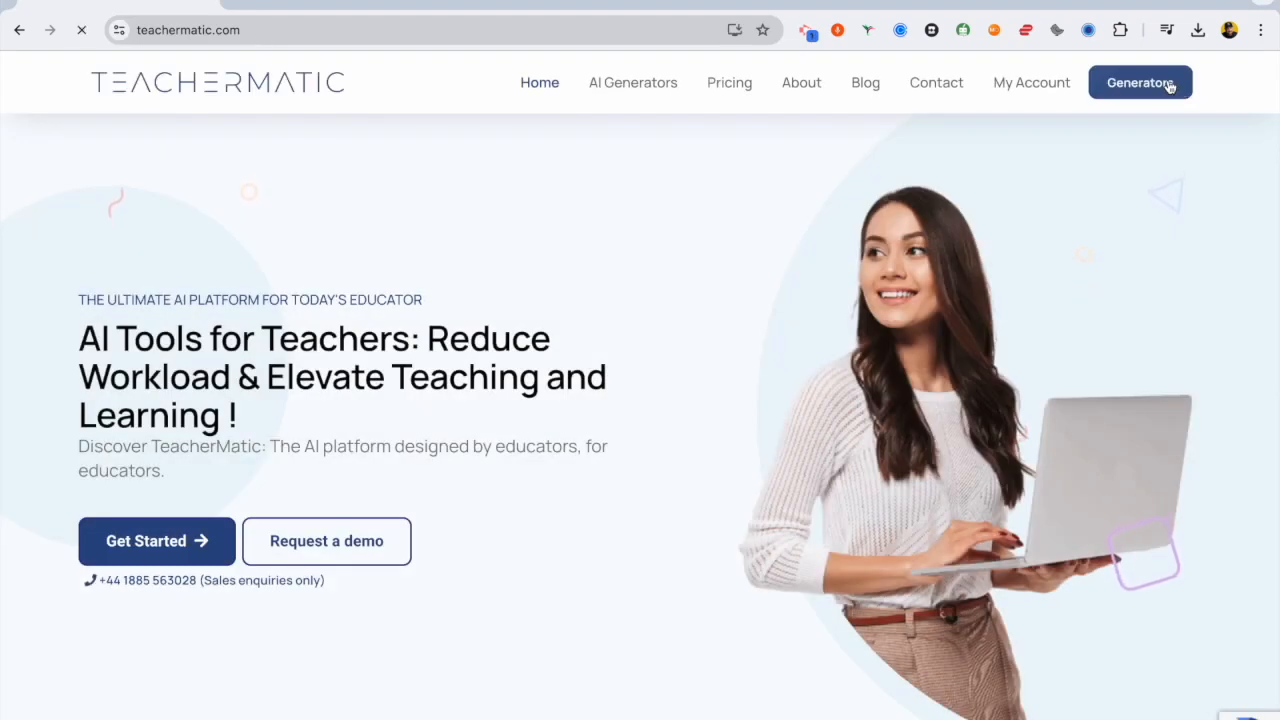
left_click(1140, 82)
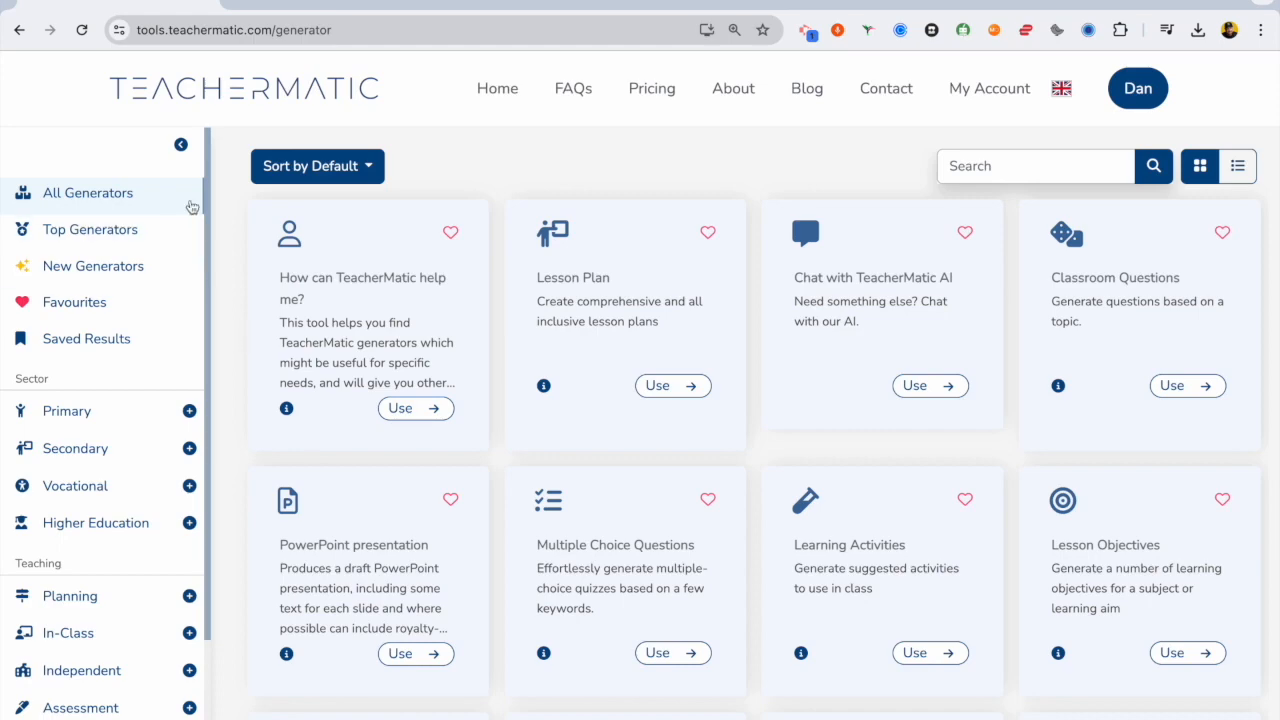
mouse_move(160, 510)
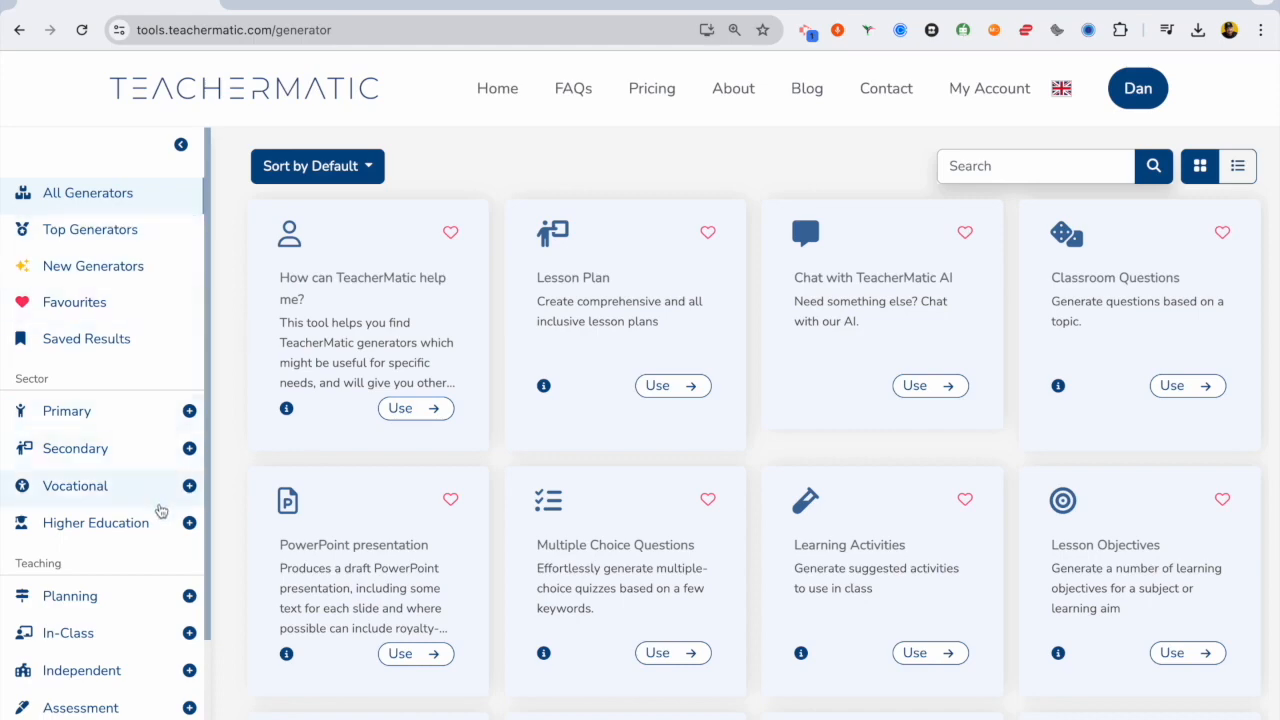
- Start Scheme of Work from Planning generators, adding topics Generative AI and Dangers of deepfakes
left_click(69, 595)
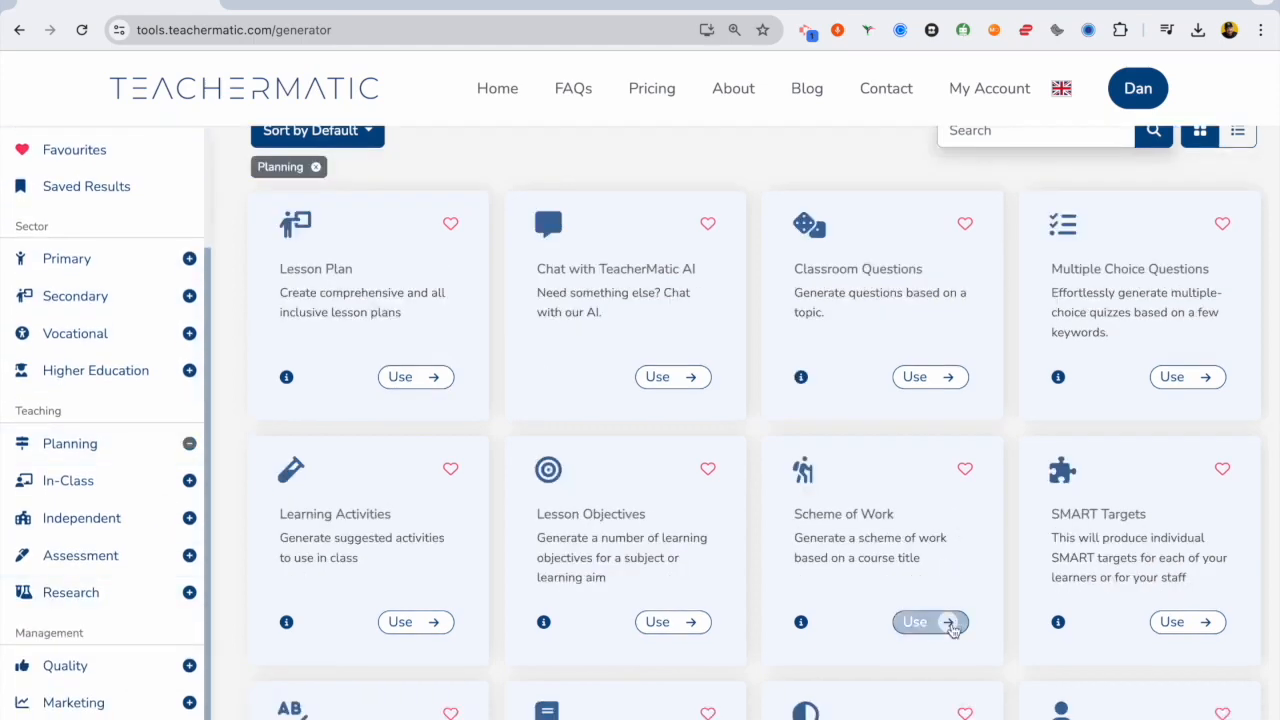
left_click(914, 621)
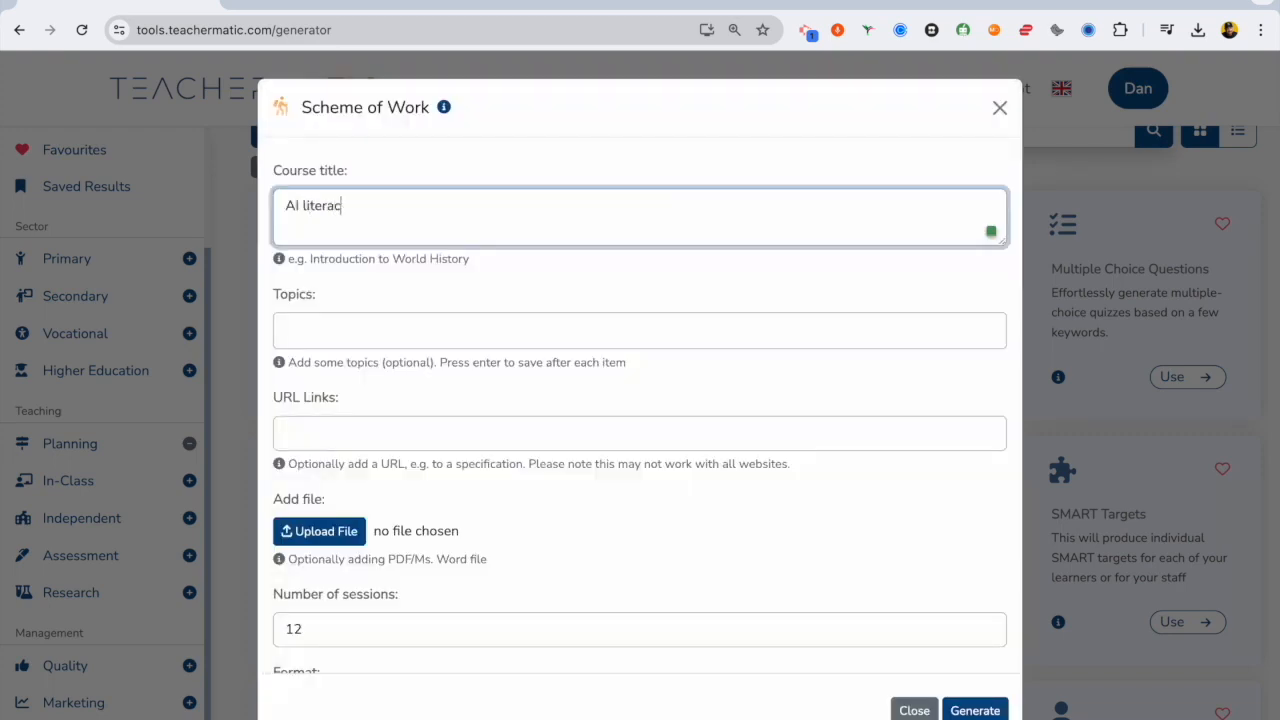
type("Gener")
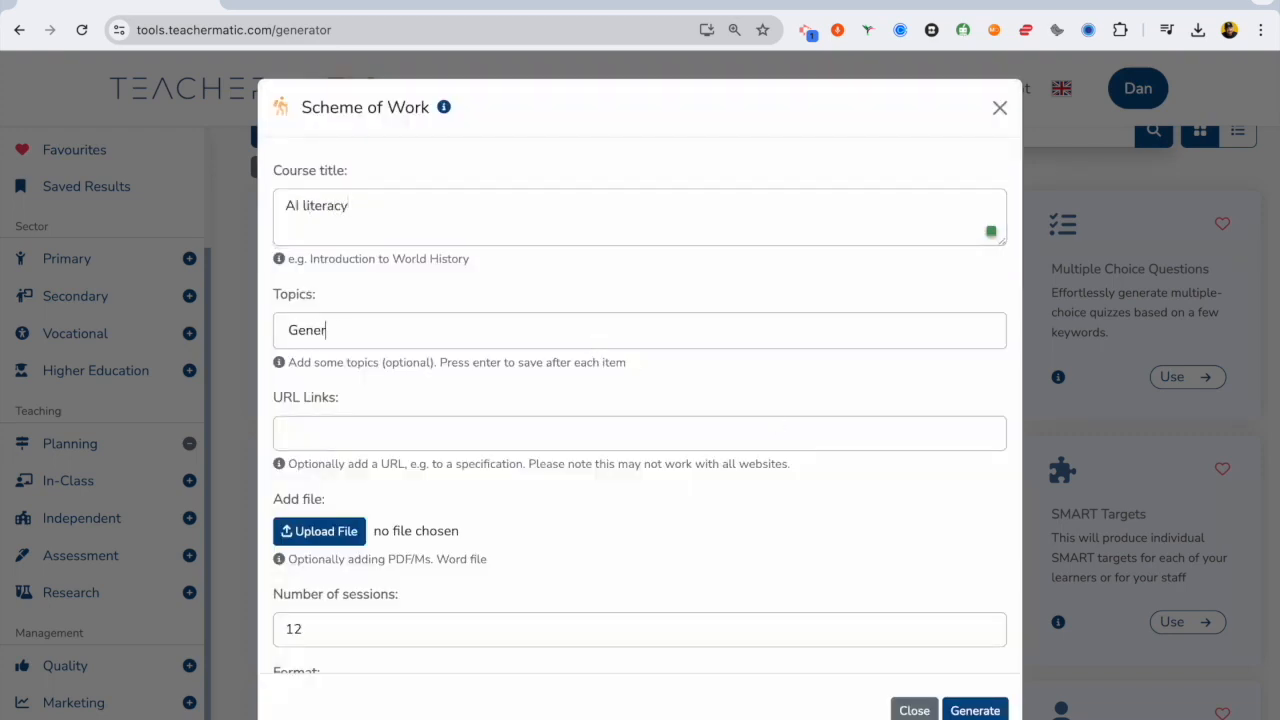
key("Return")
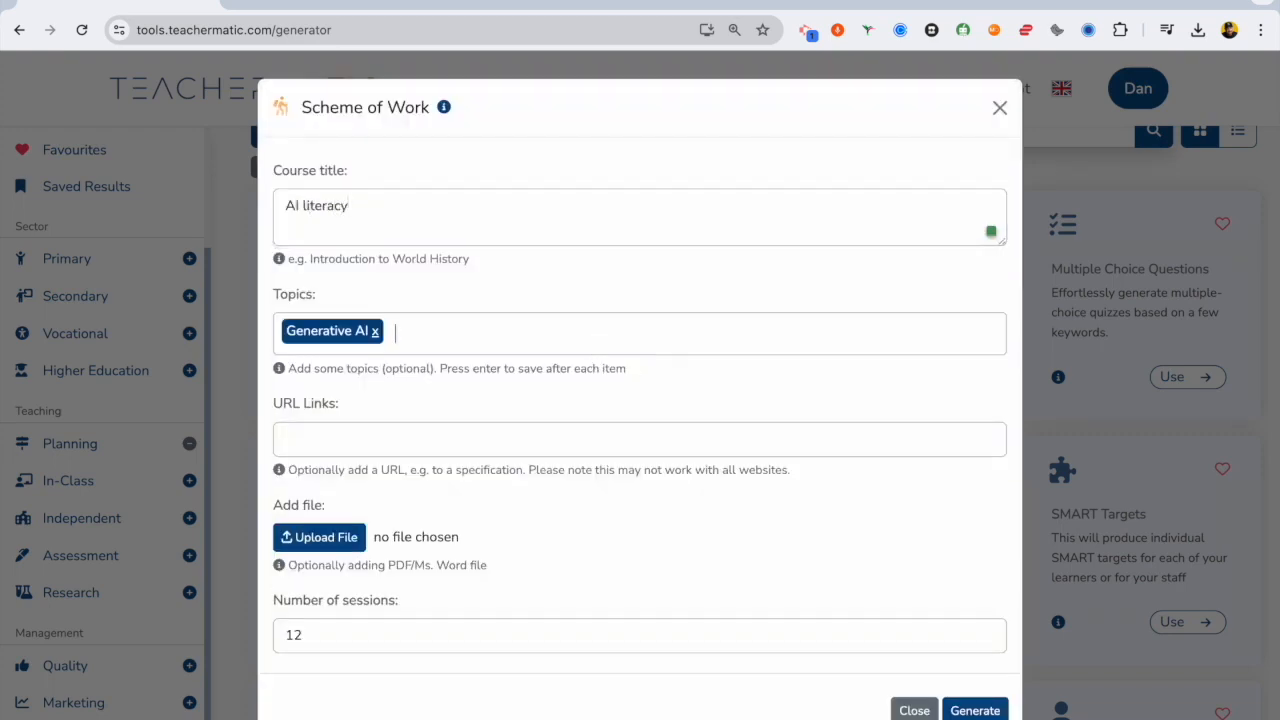
type("Dangers of deepfakes x Using AI to help with studying x ethics of ge")
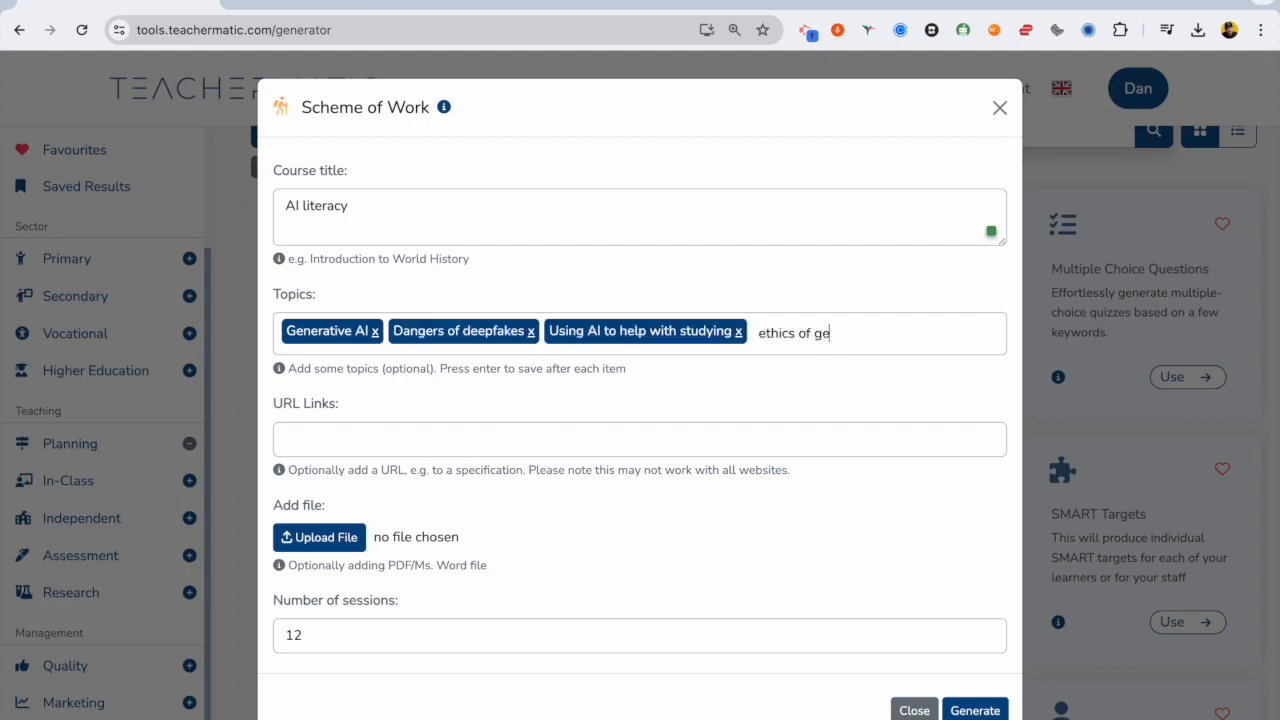
scroll("down", 3)
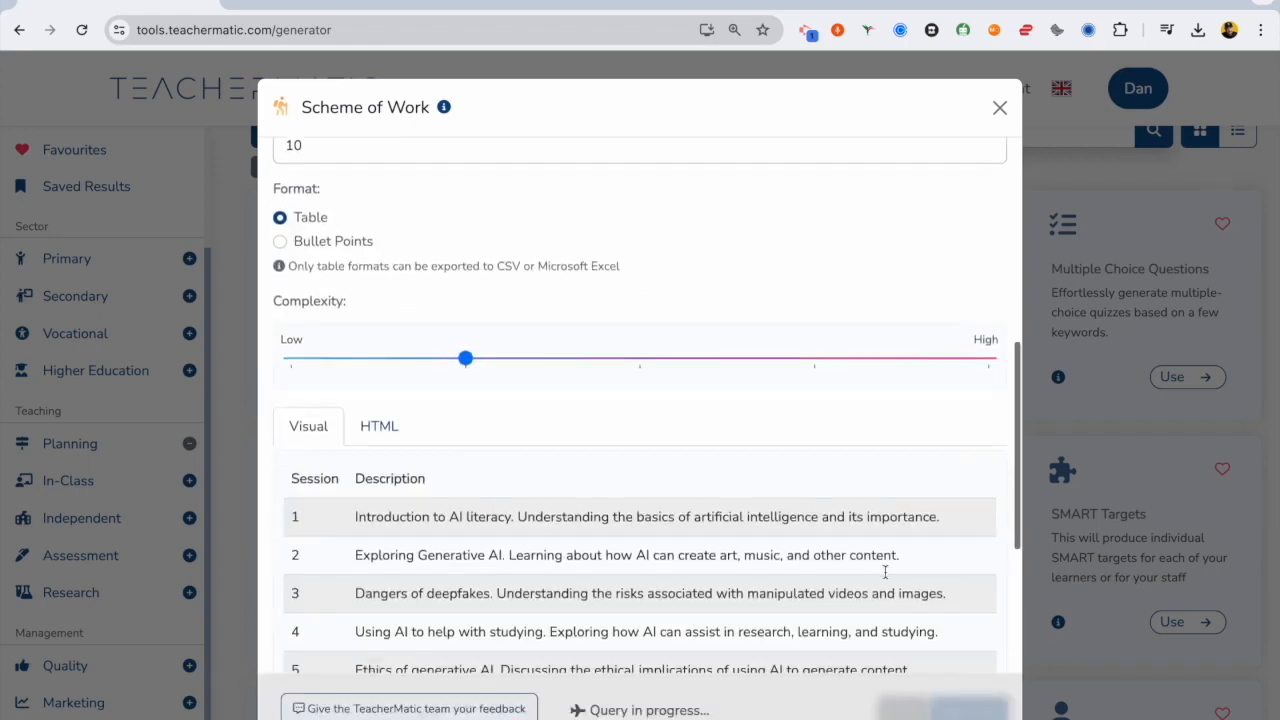
scroll("down", 3)
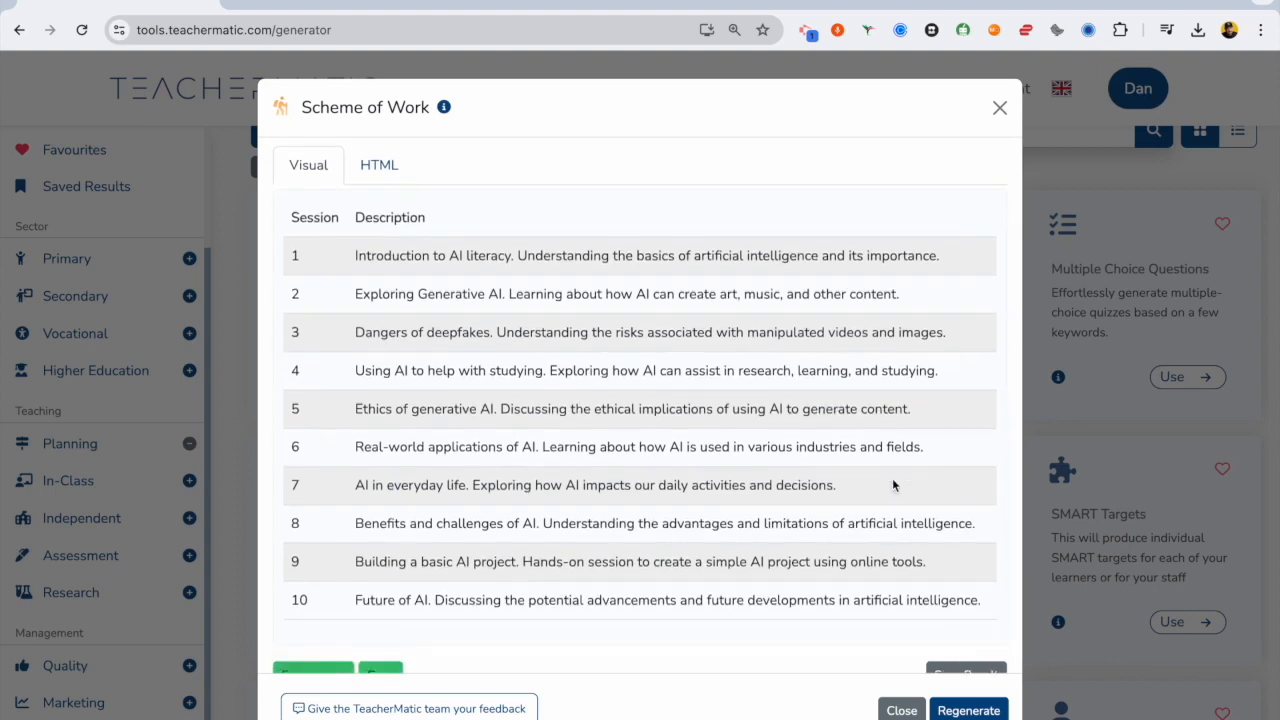
- Save the generated scheme of work into the AI course folder
left_click(965, 631)
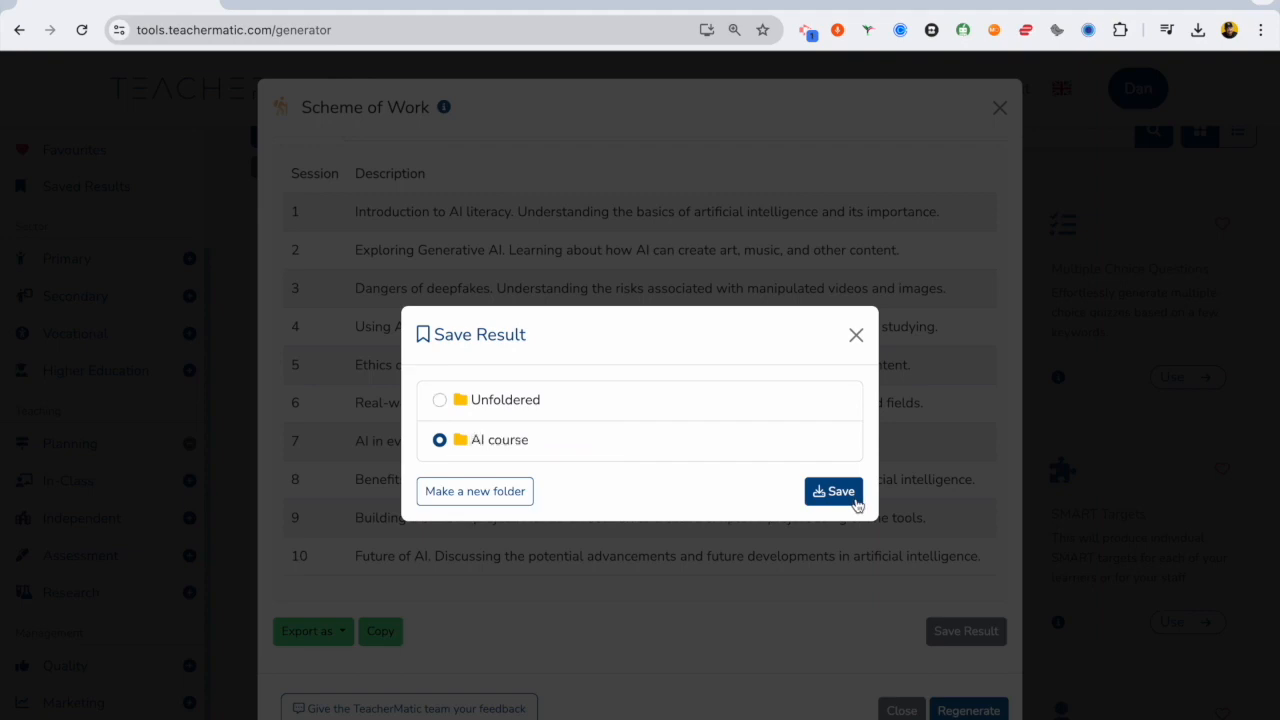
left_click(833, 491)
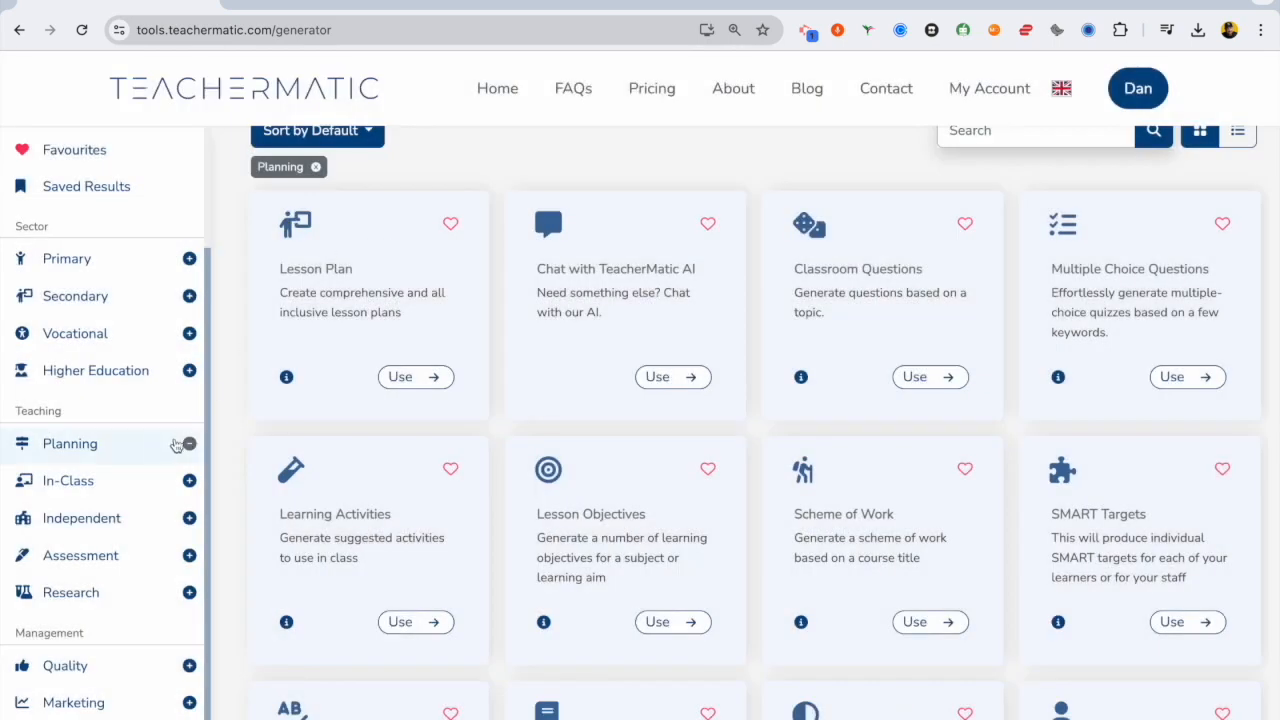
- Generate higher-complexity debate topics on 'The ethics of using generative AI at school for students'
left_click(68, 480)
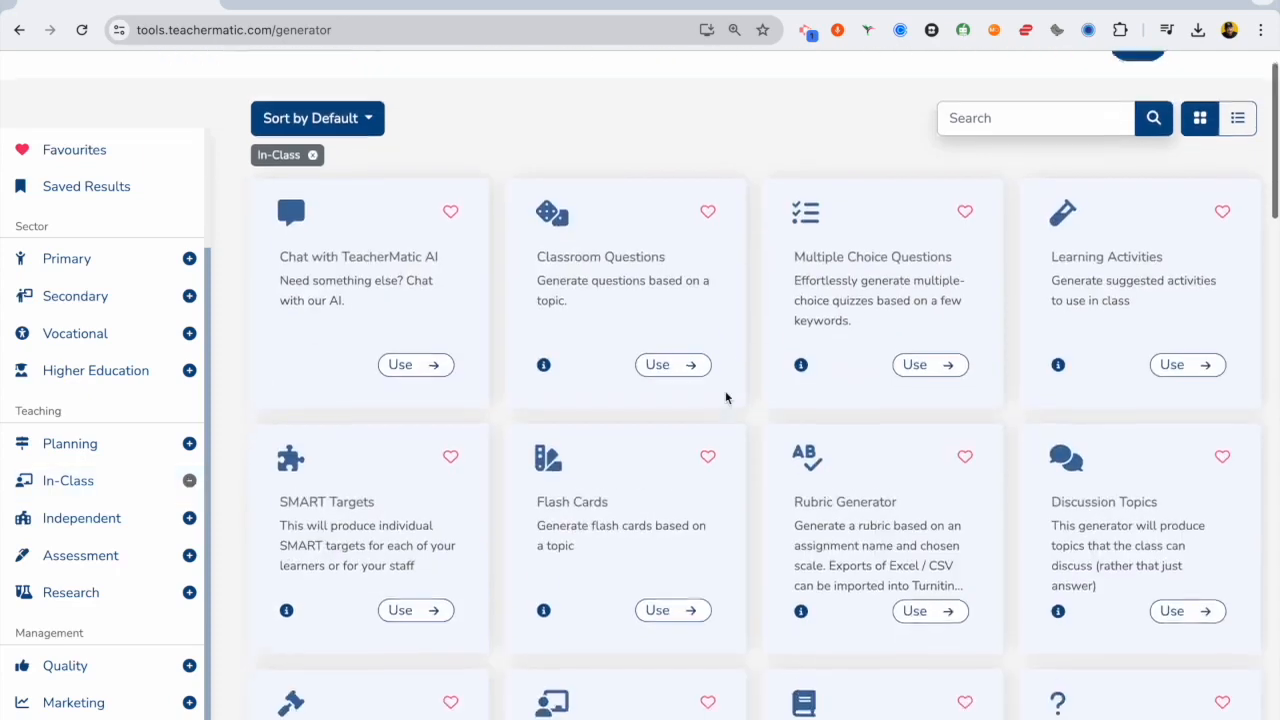
scroll("down", 3)
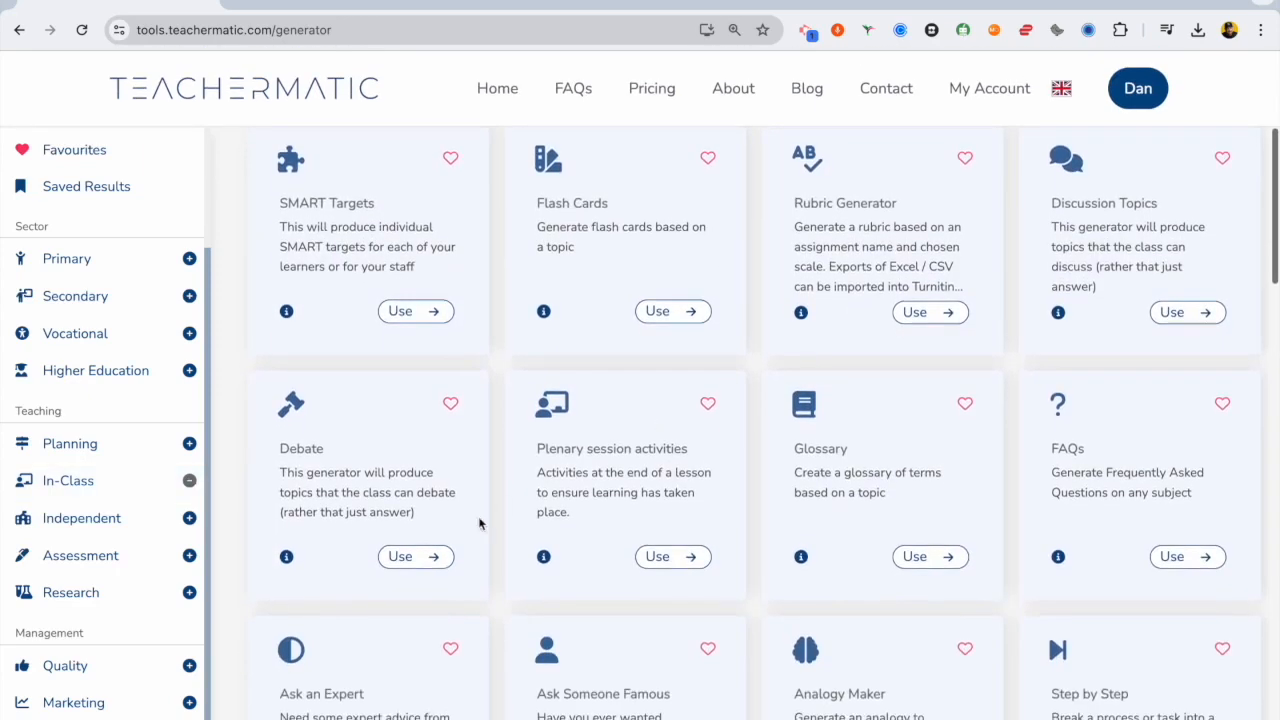
left_click(399, 556)
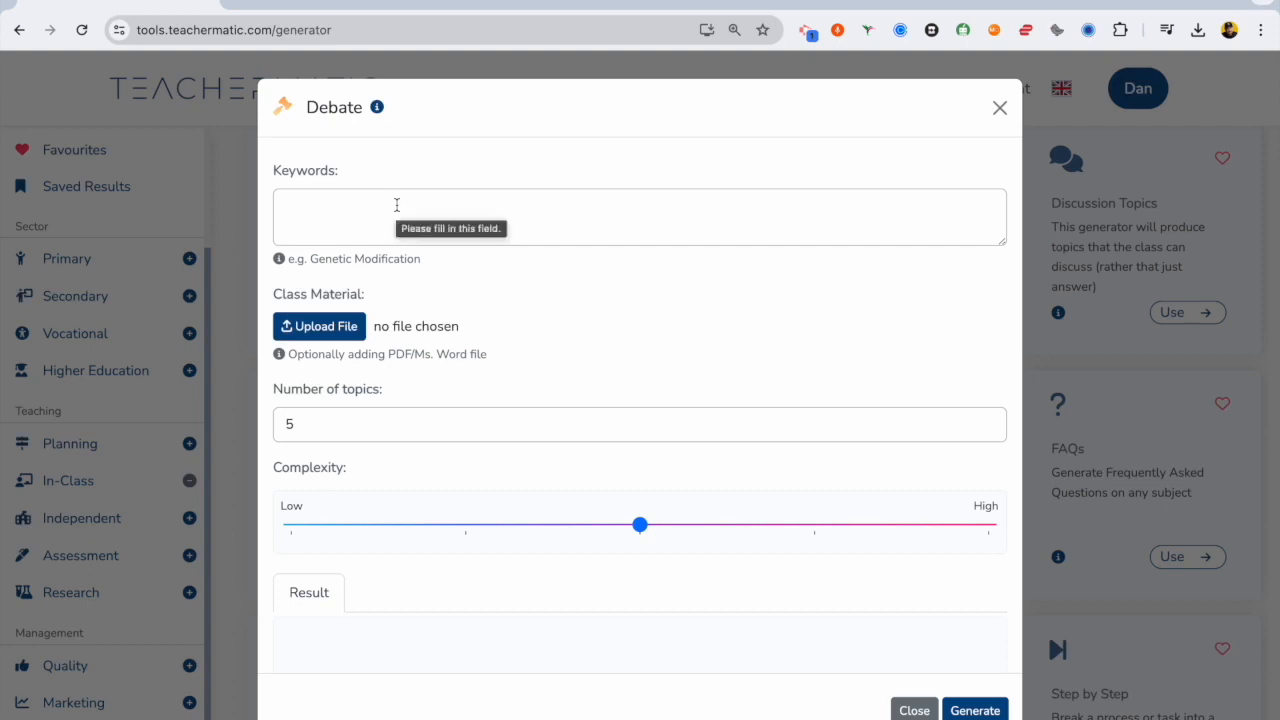
type("The ethic")
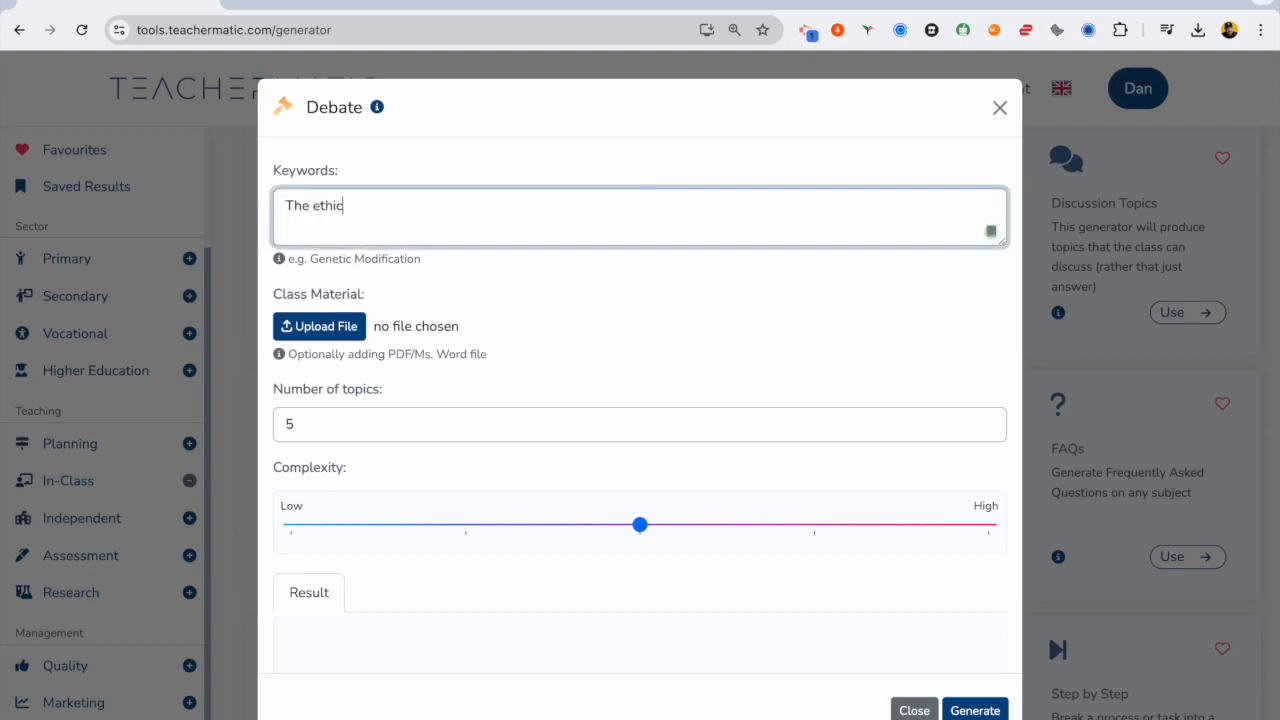
type("s of using generative AI")
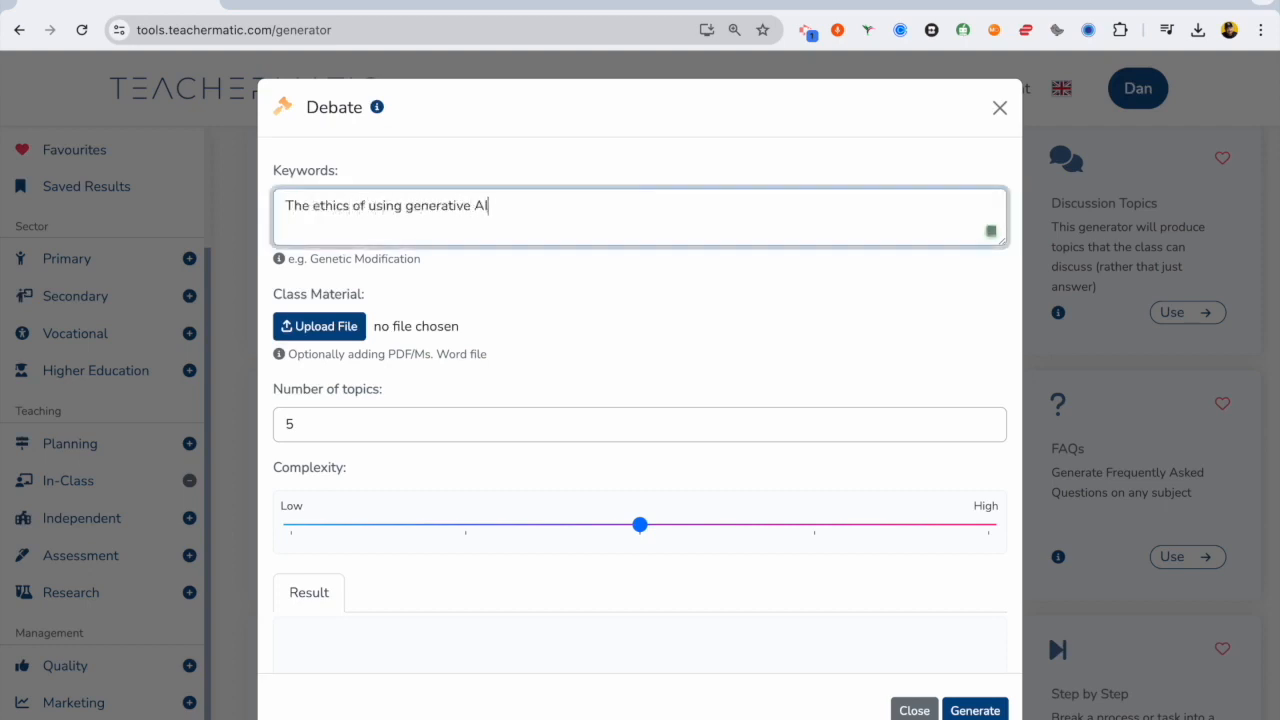
type("at school for stud")
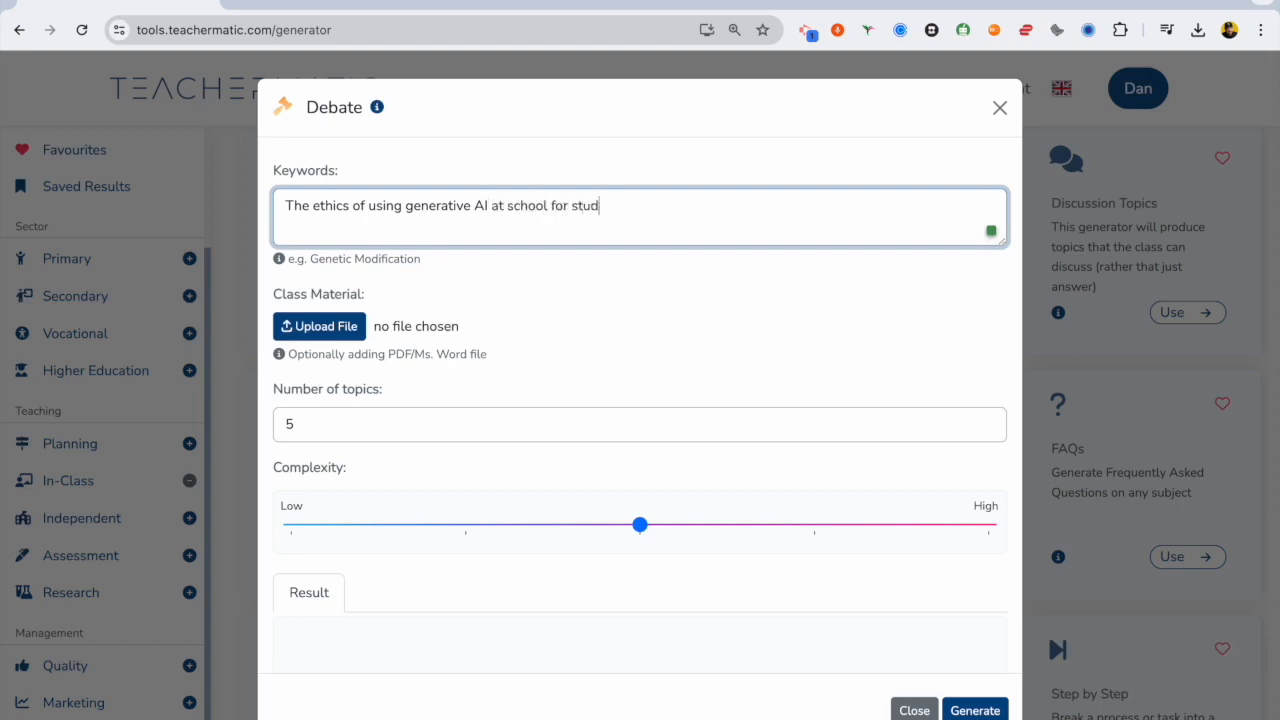
left_click_drag(640, 524, 814, 524)
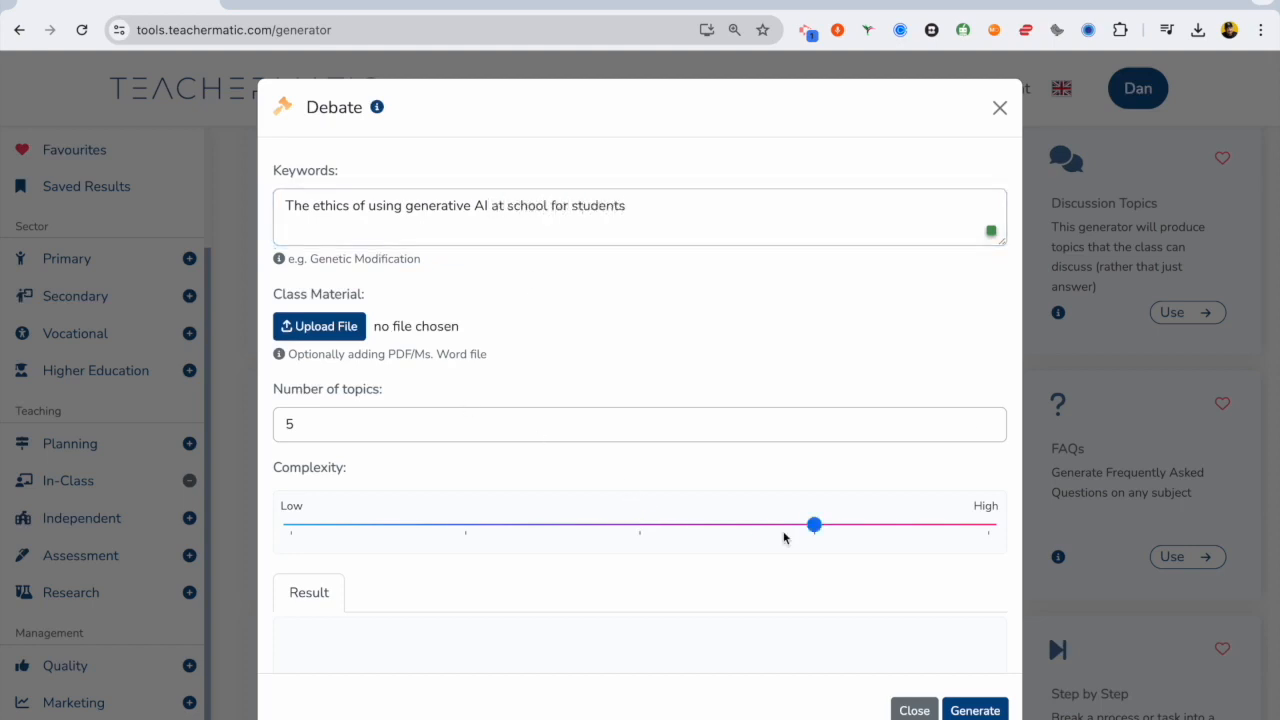
left_click(974, 709)
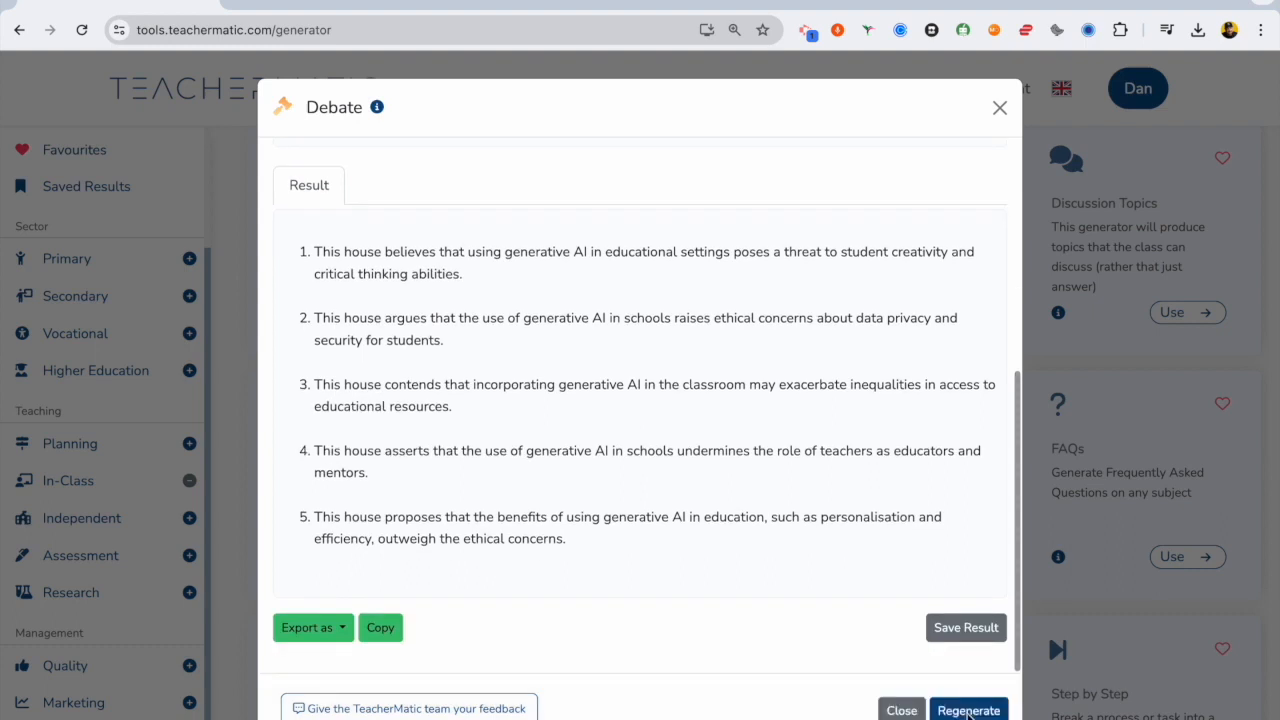
mouse_move(866, 440)
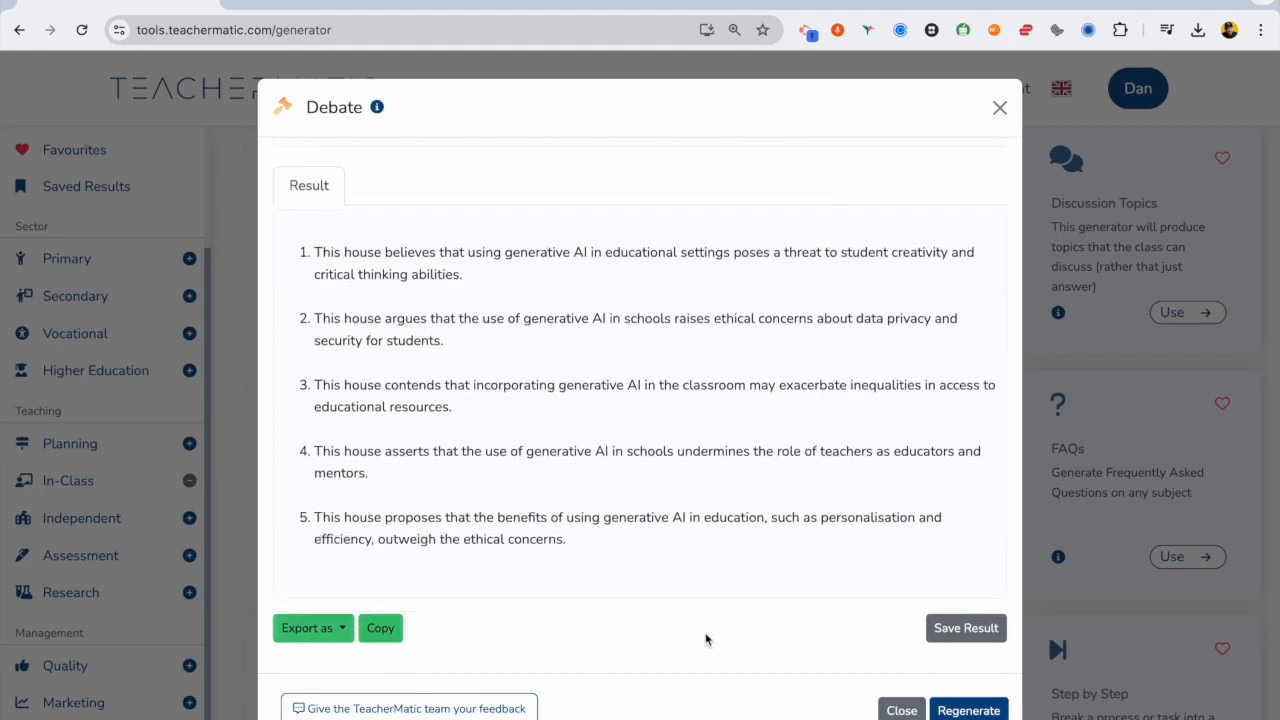
- Save the debate topics to AI course, dismiss the confirmation, and close the generator
left_click(965, 628)
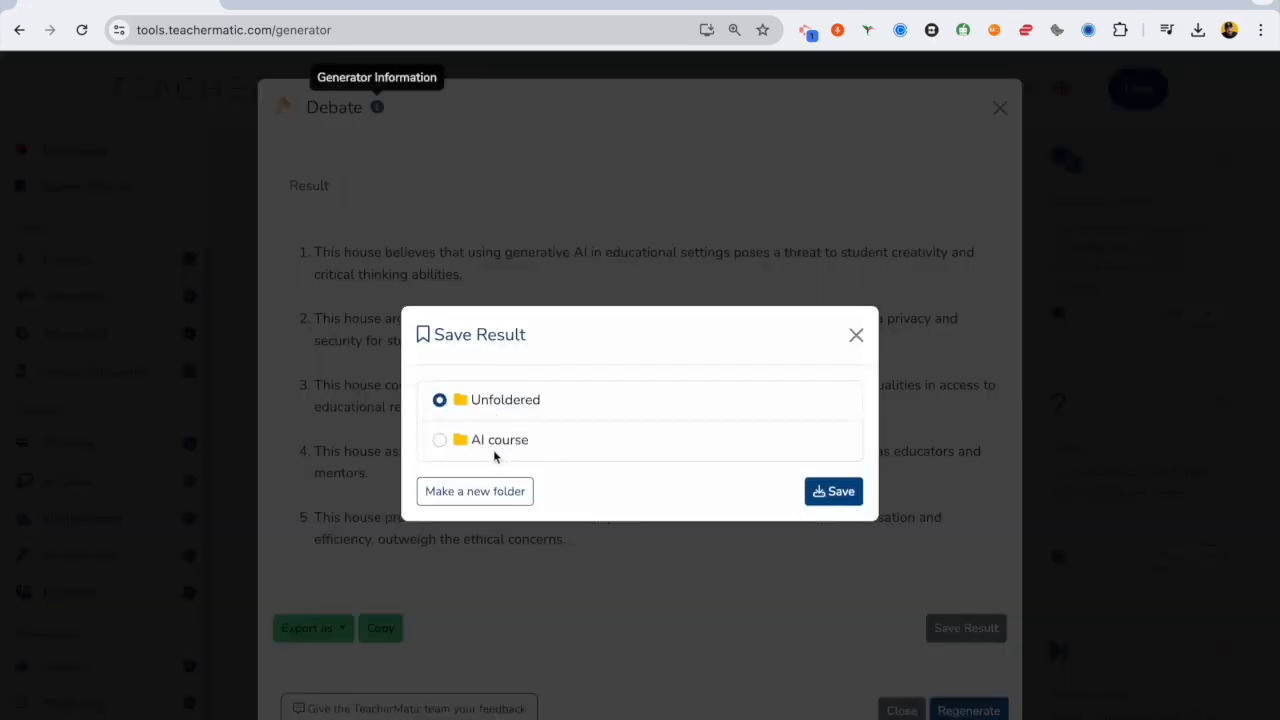
left_click(439, 440)
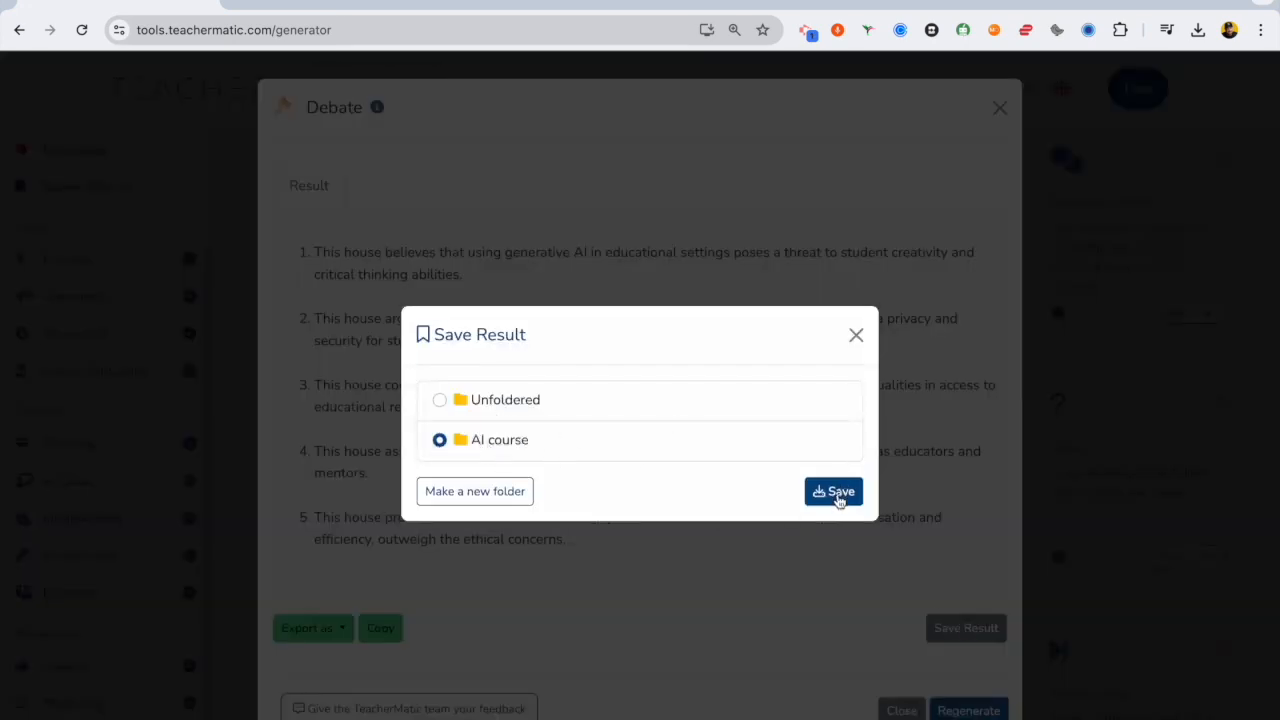
left_click(833, 491)
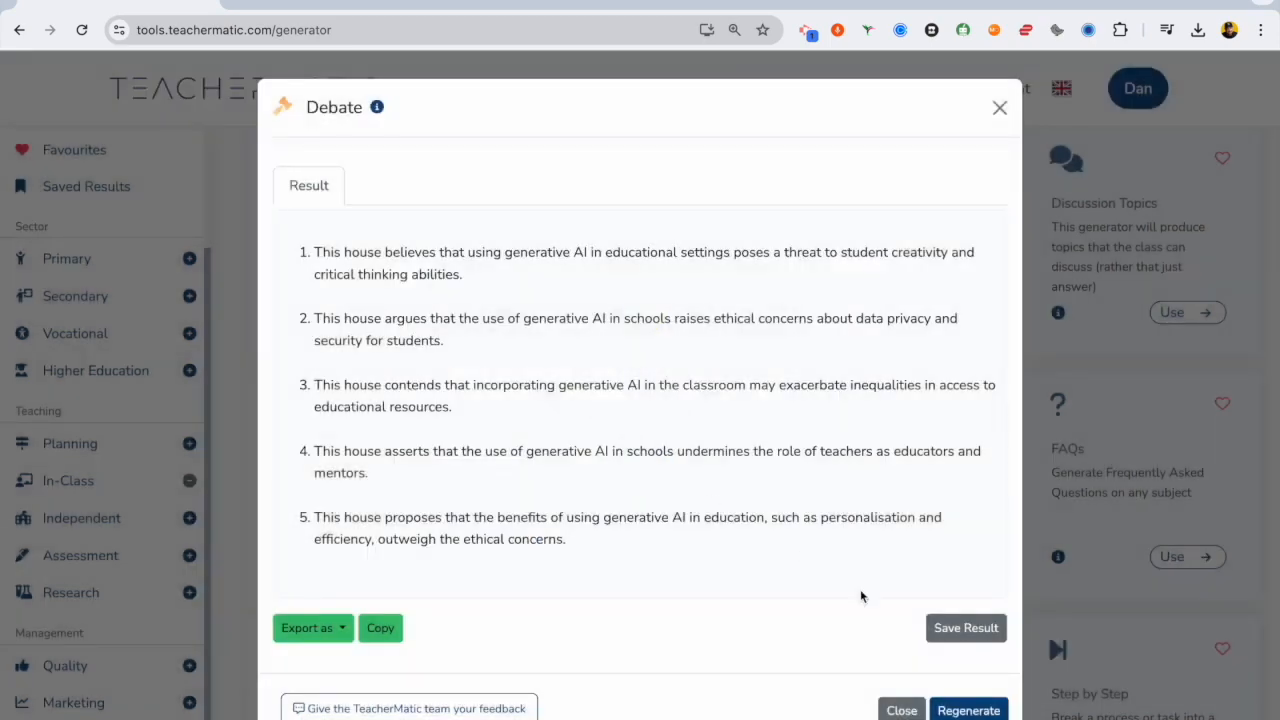
left_click(998, 107)
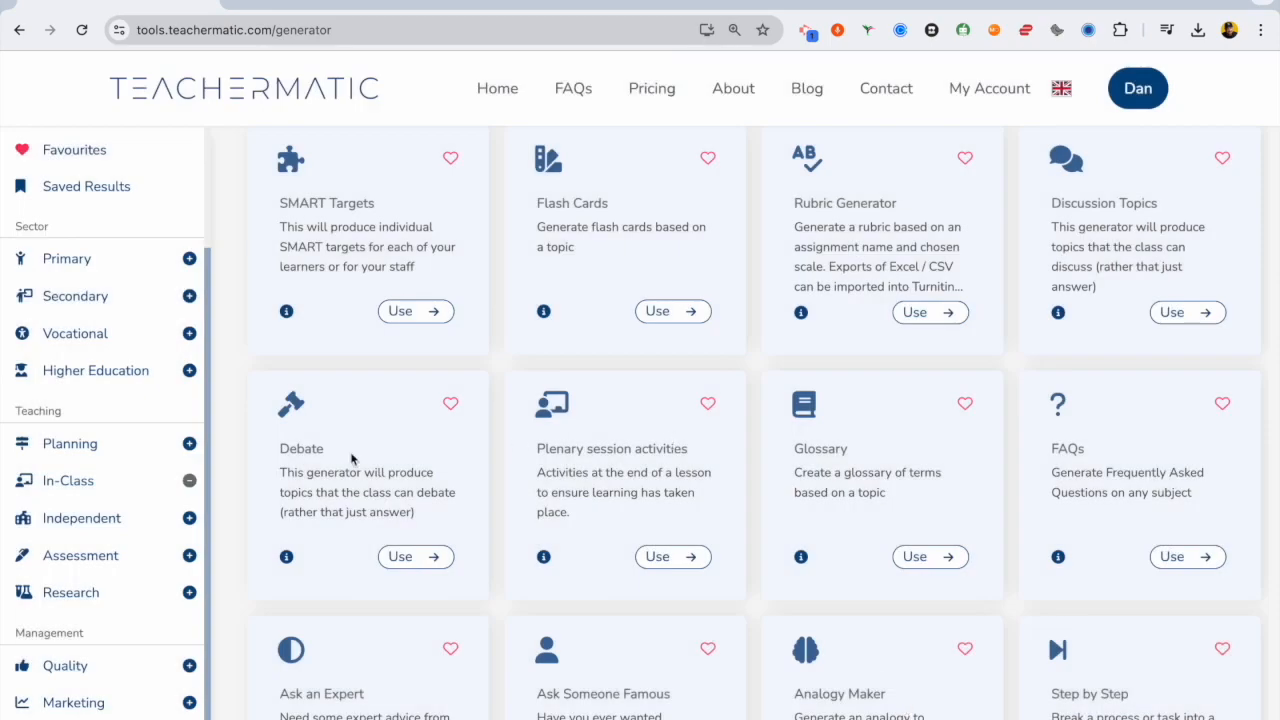
scroll("up", 3)
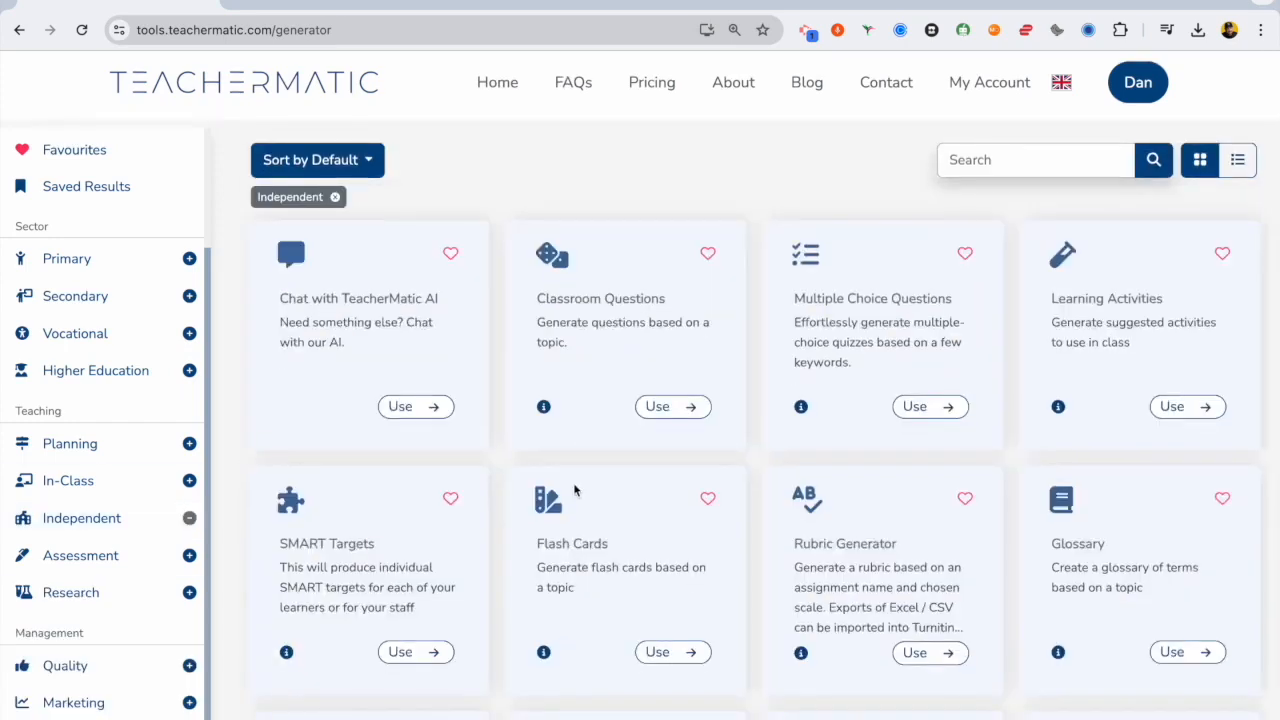
scroll("down", 3)
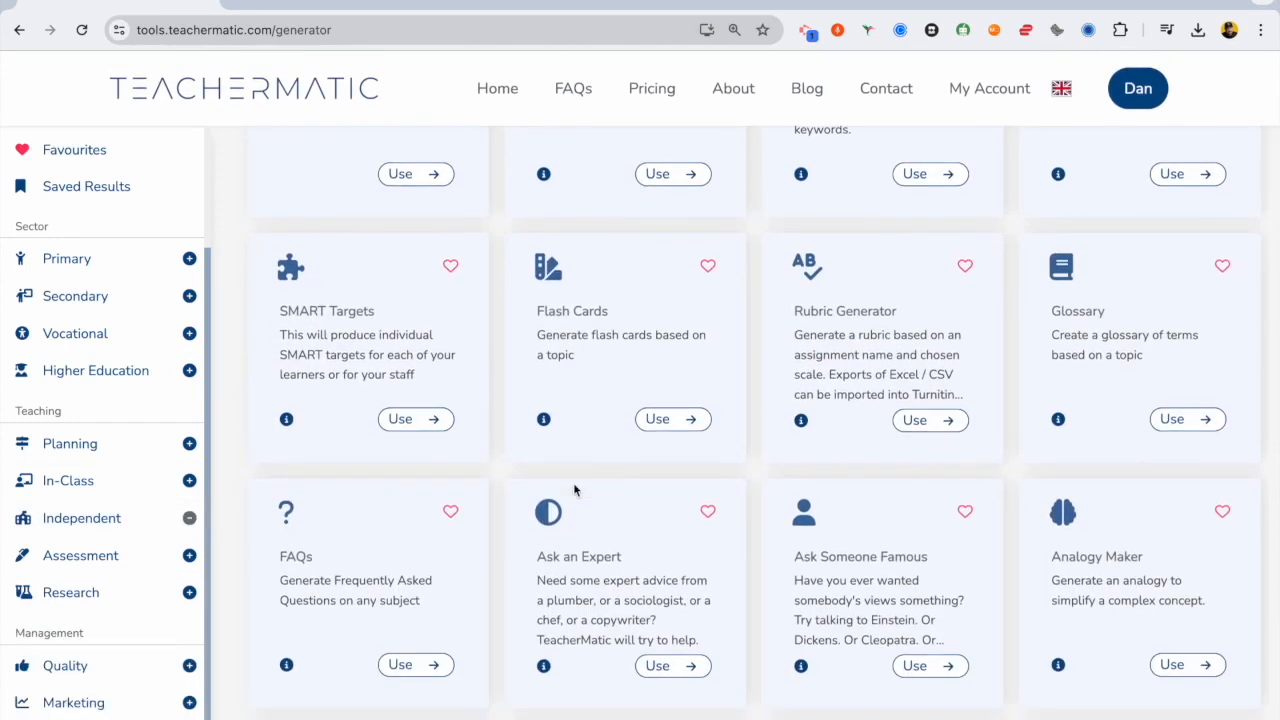
scroll("up", 3)
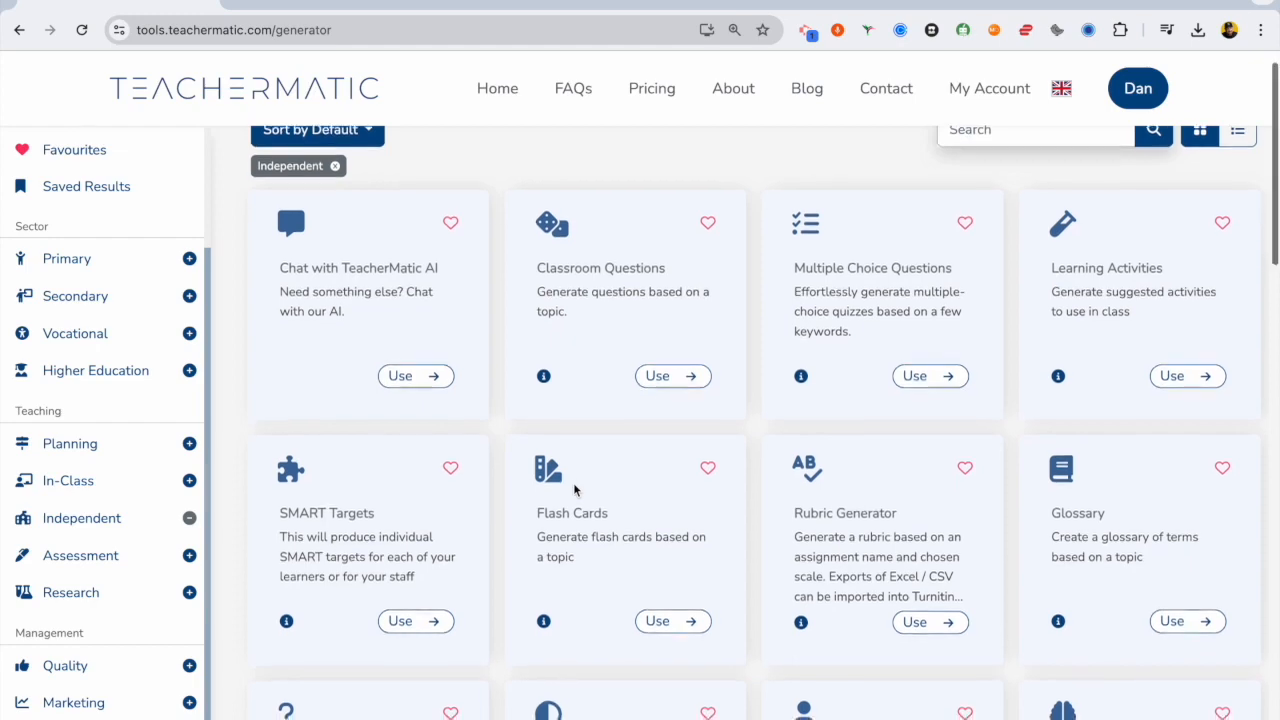
scroll("down", 3)
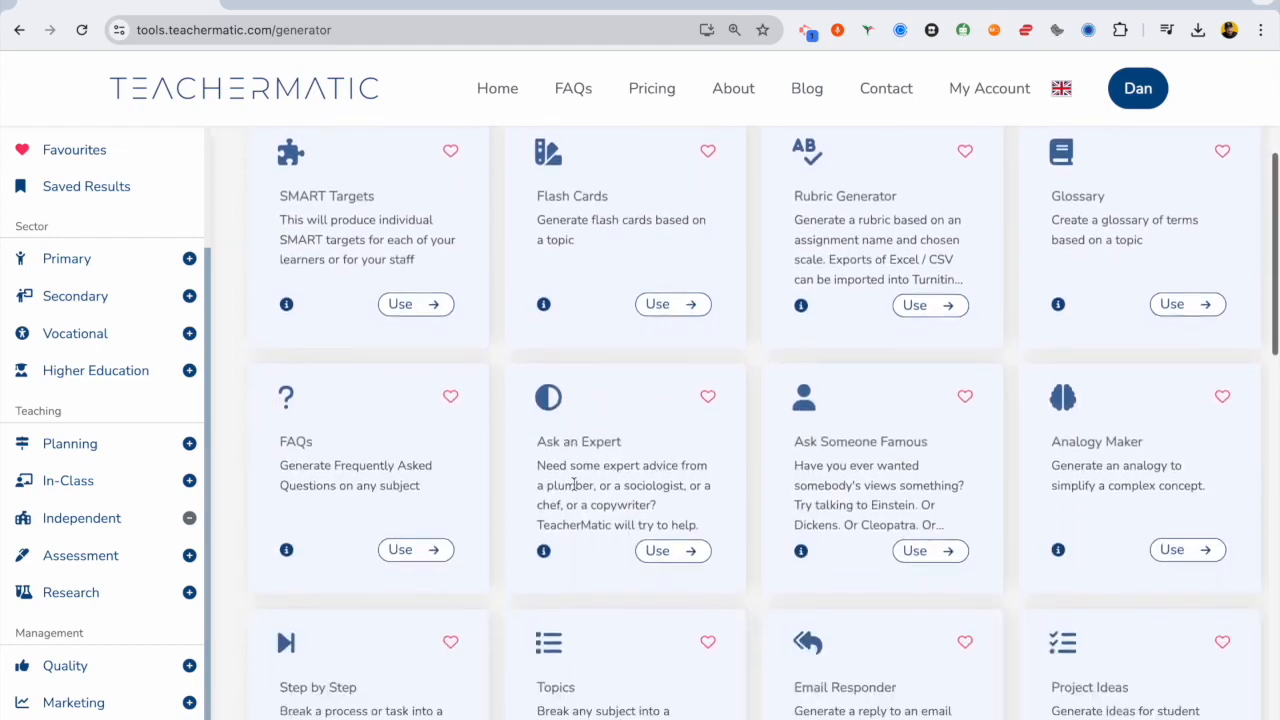
- Ask a Silicon Valley generative AI expert how generative AI works and its ethics
left_click(657, 550)
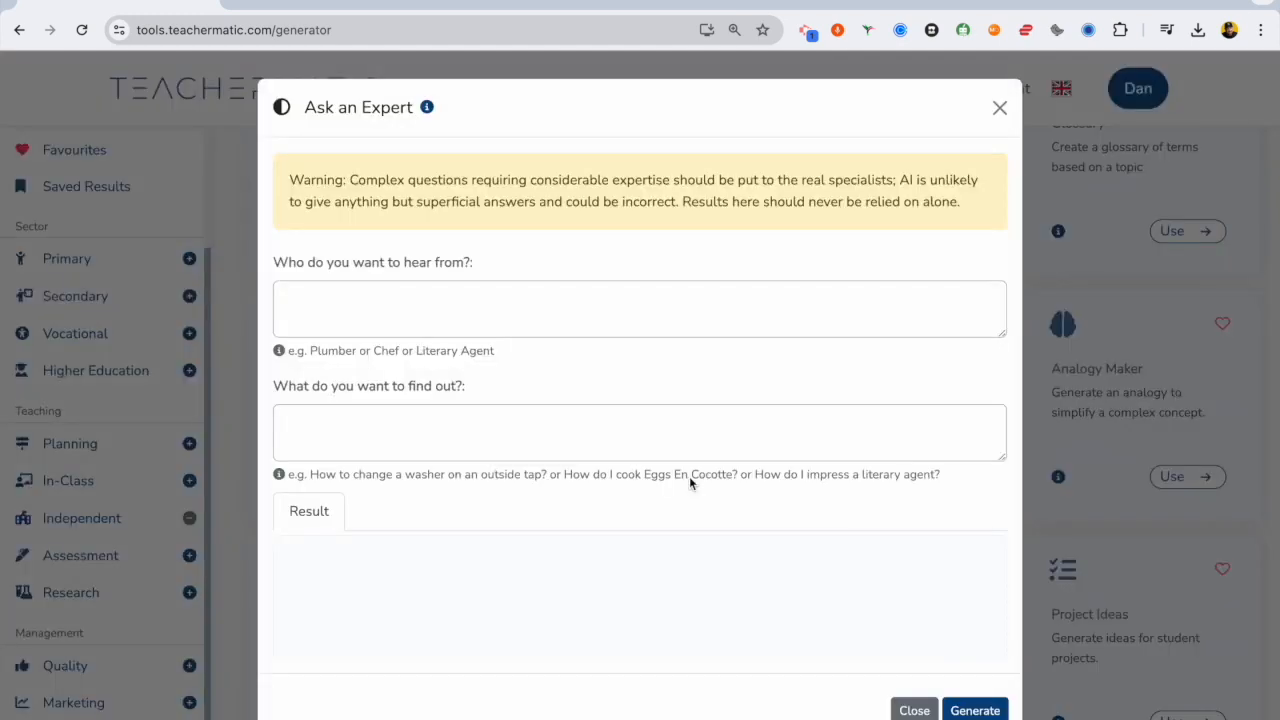
type("A")
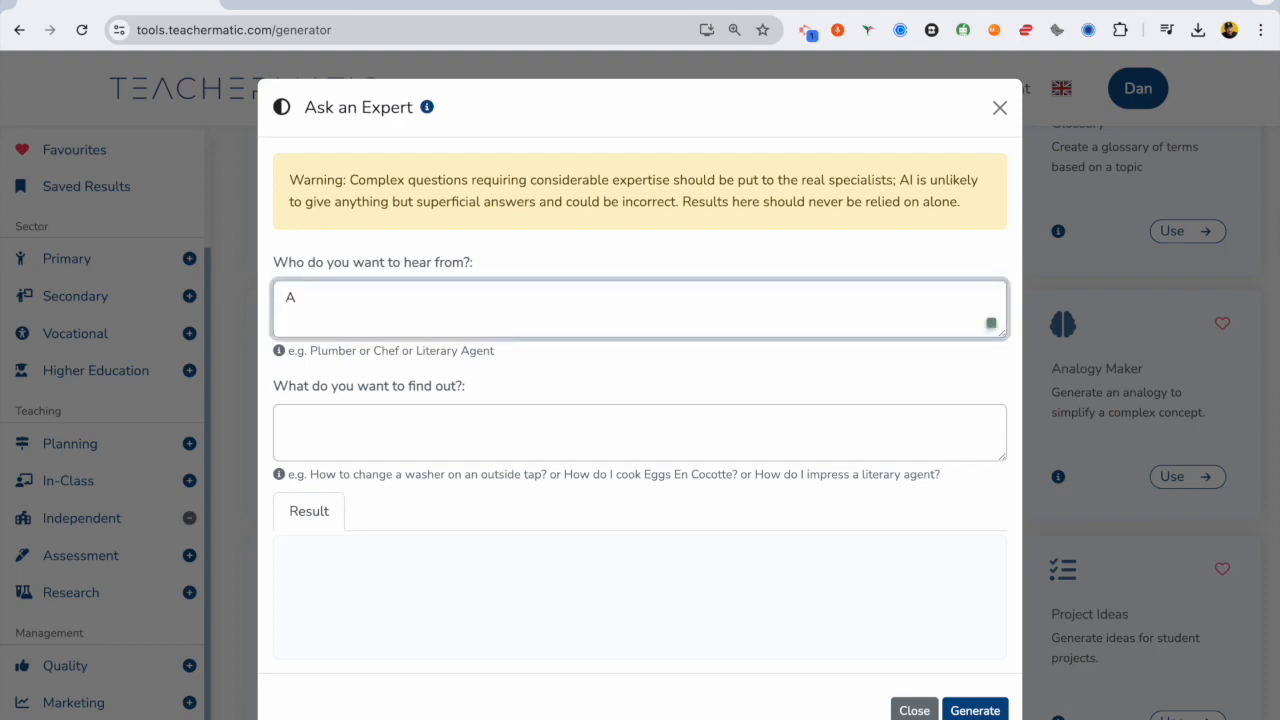
type("generative AI exp")
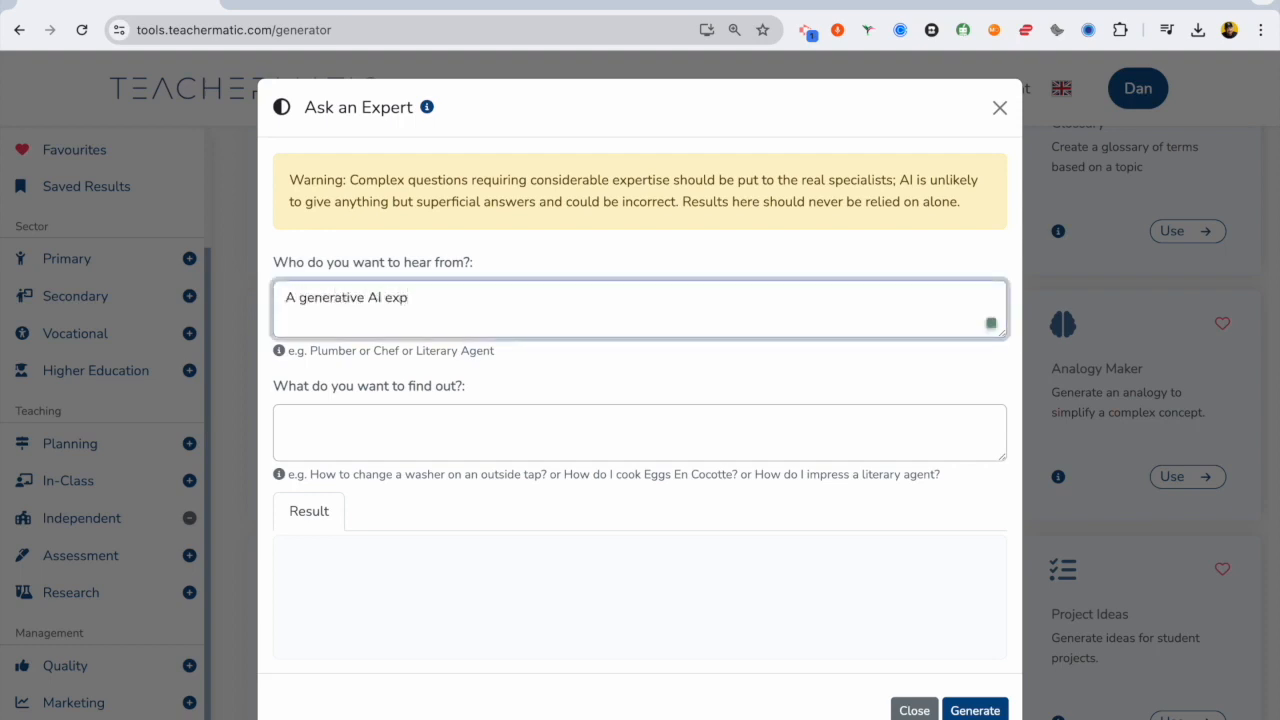
type("ert who works in")
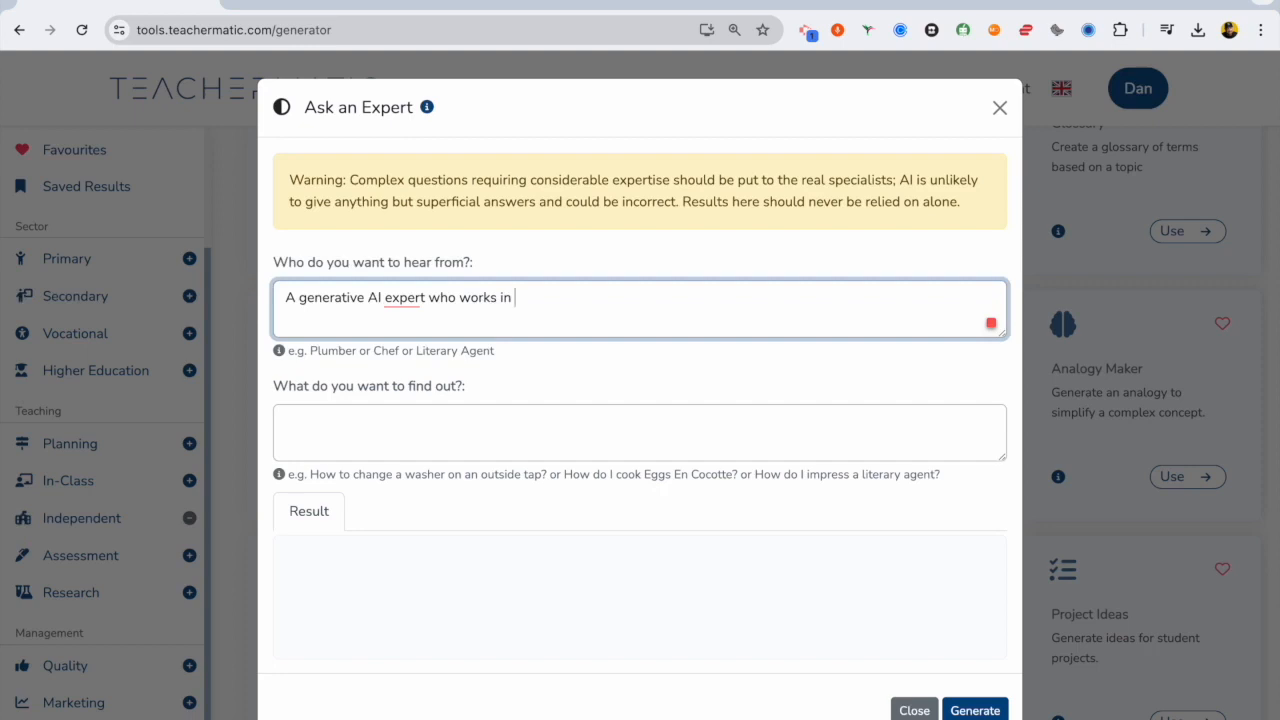
type("Silicon Valle")
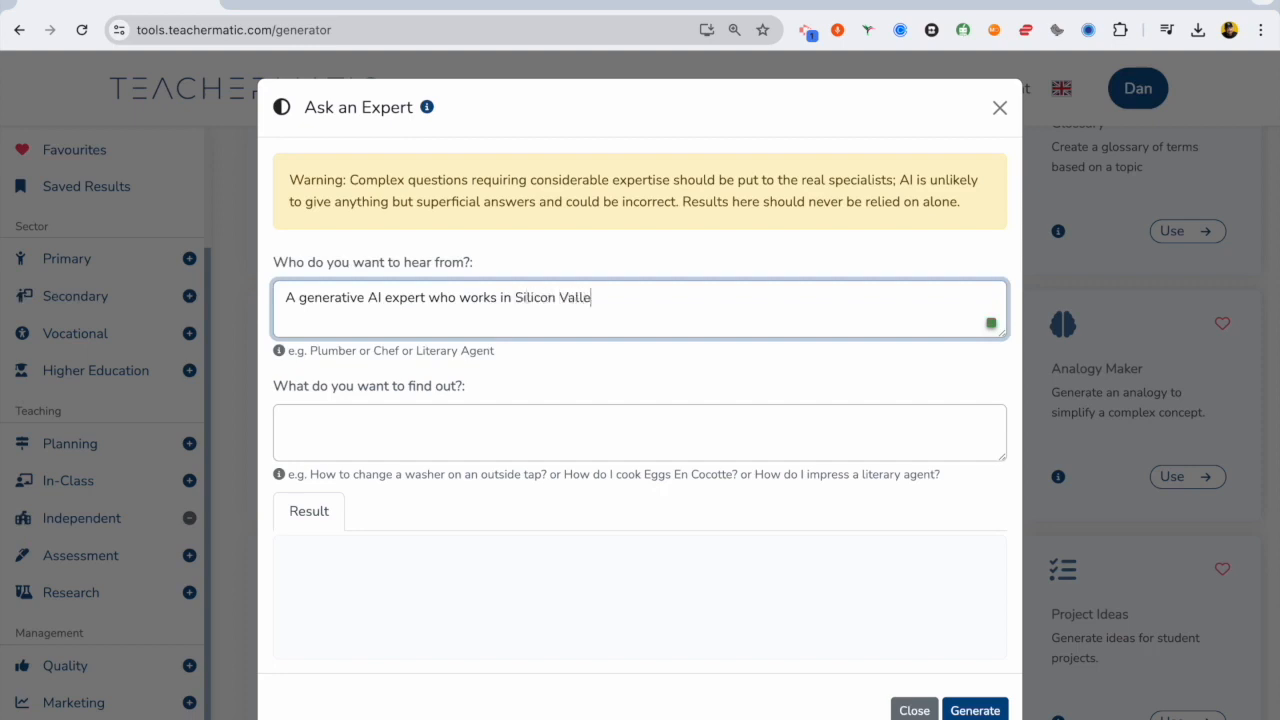
type("and designs AI s")
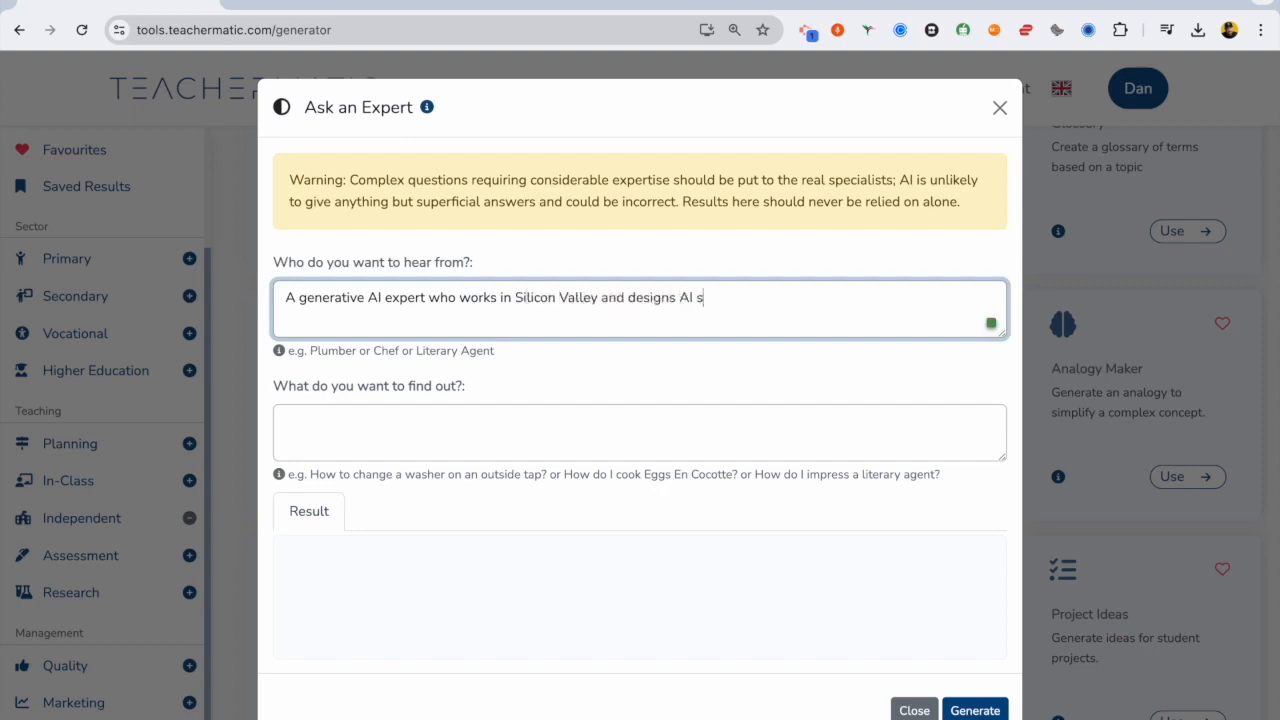
type("How gener")
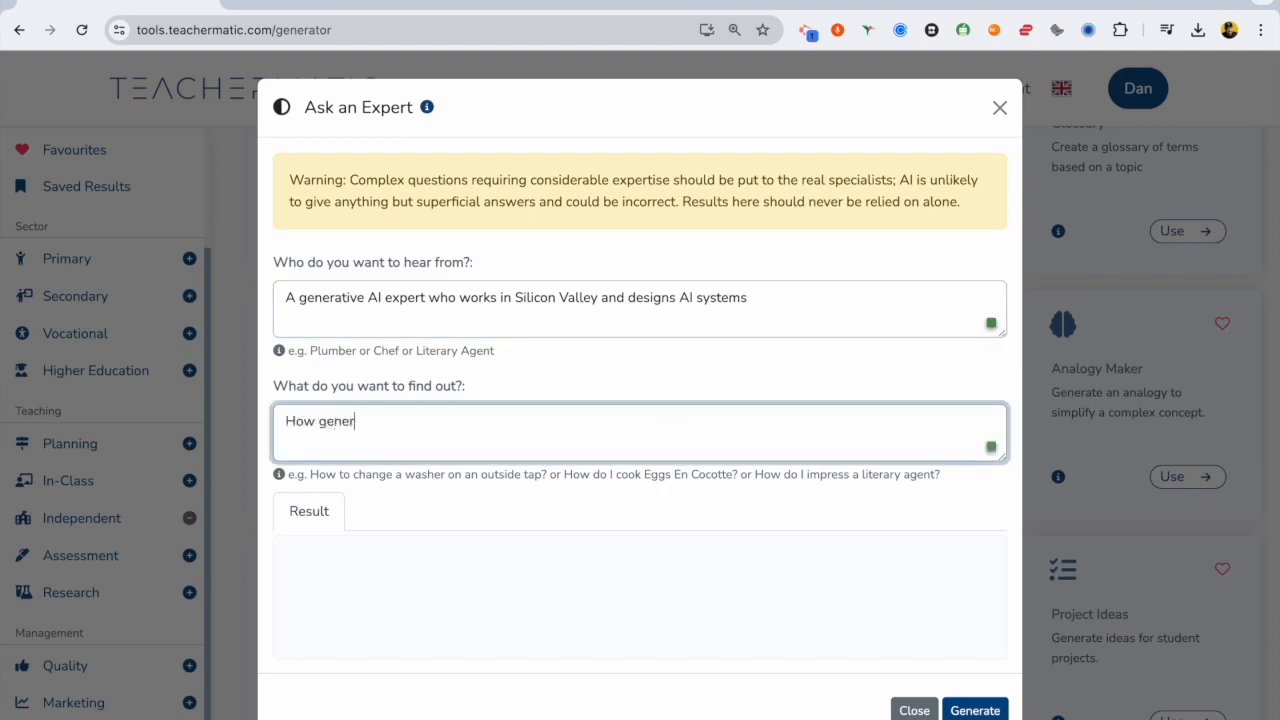
type("ative AI works, the future of AI and the ethics")
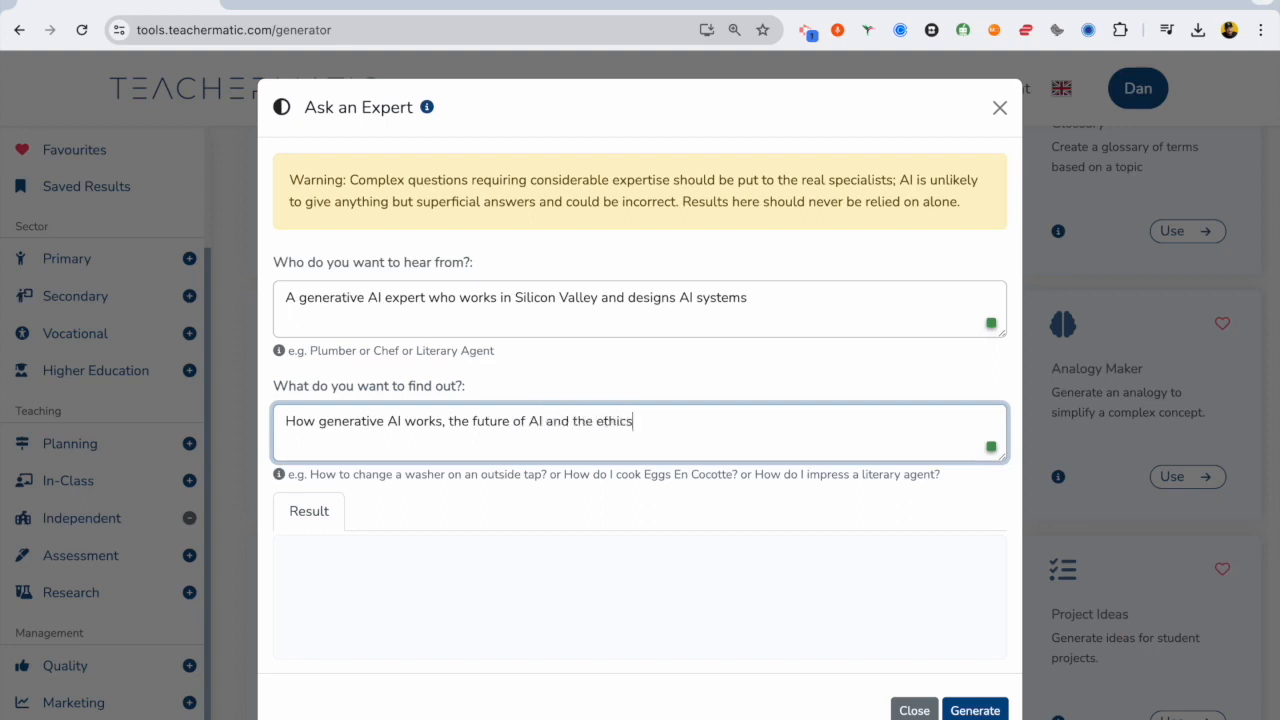
type("of using generative AI")
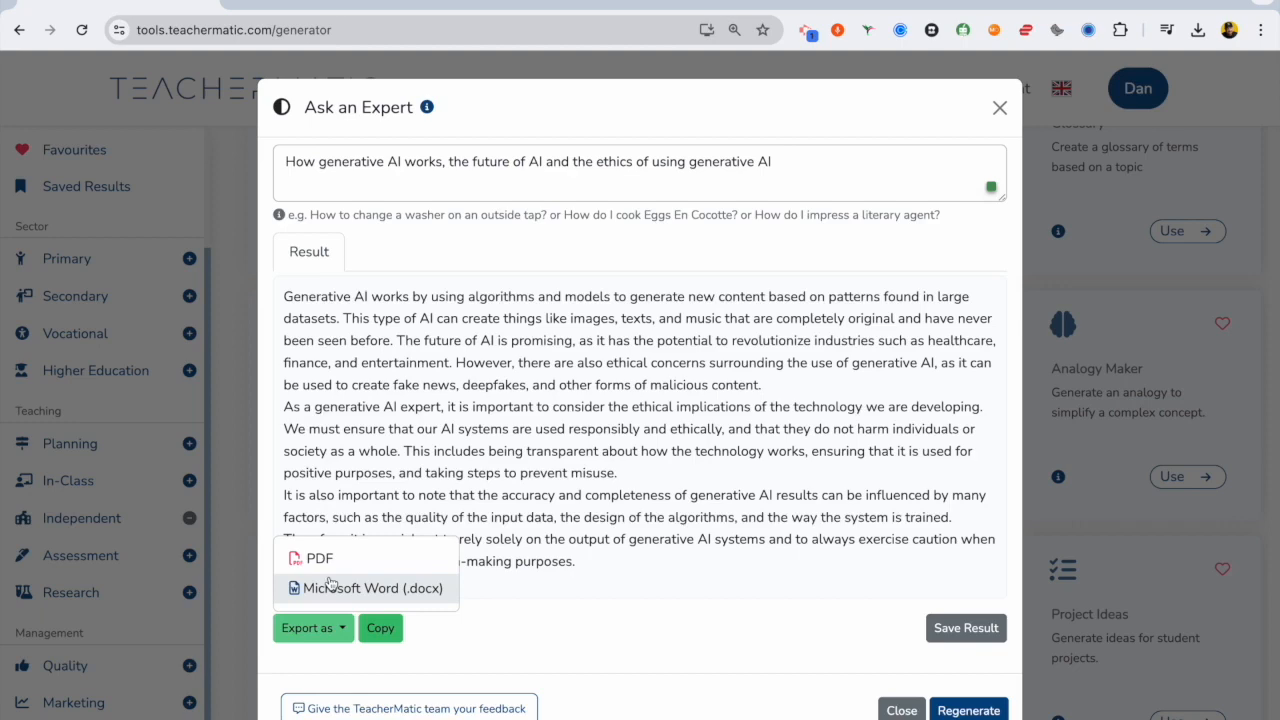
- Save the expert's answer into the AI course folder and dismiss the confirmation
left_click(965, 627)
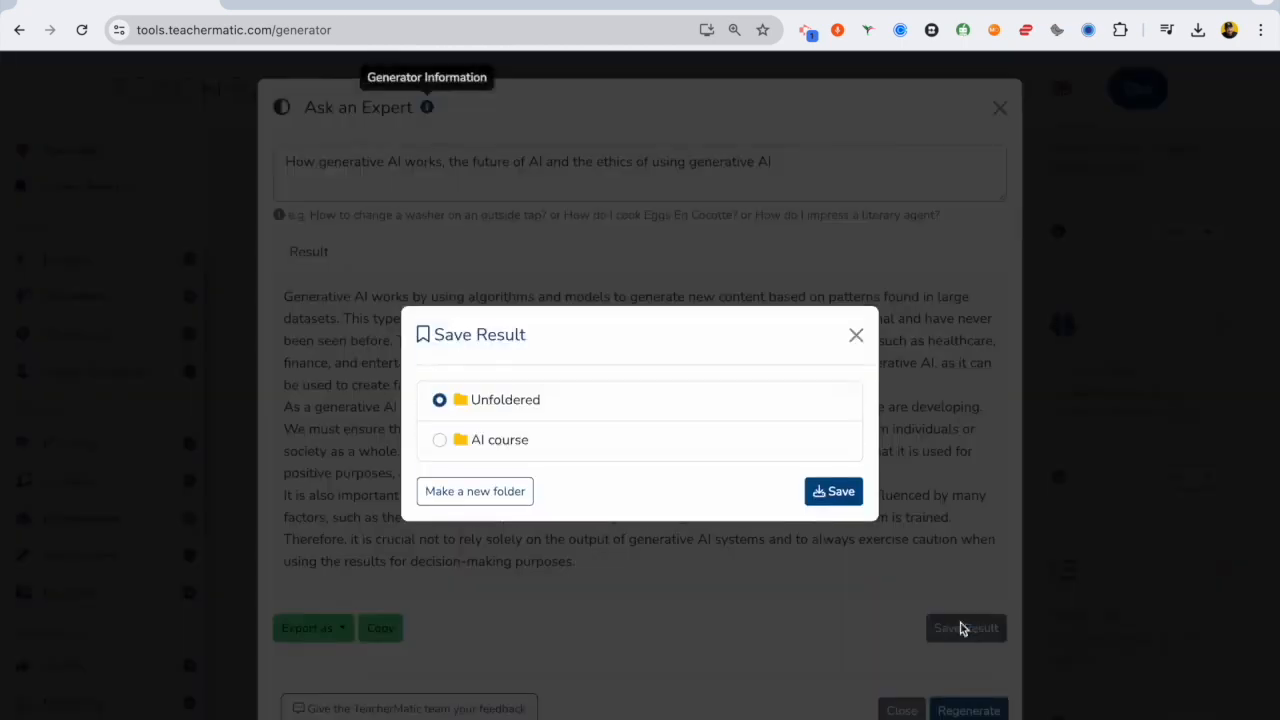
left_click(439, 439)
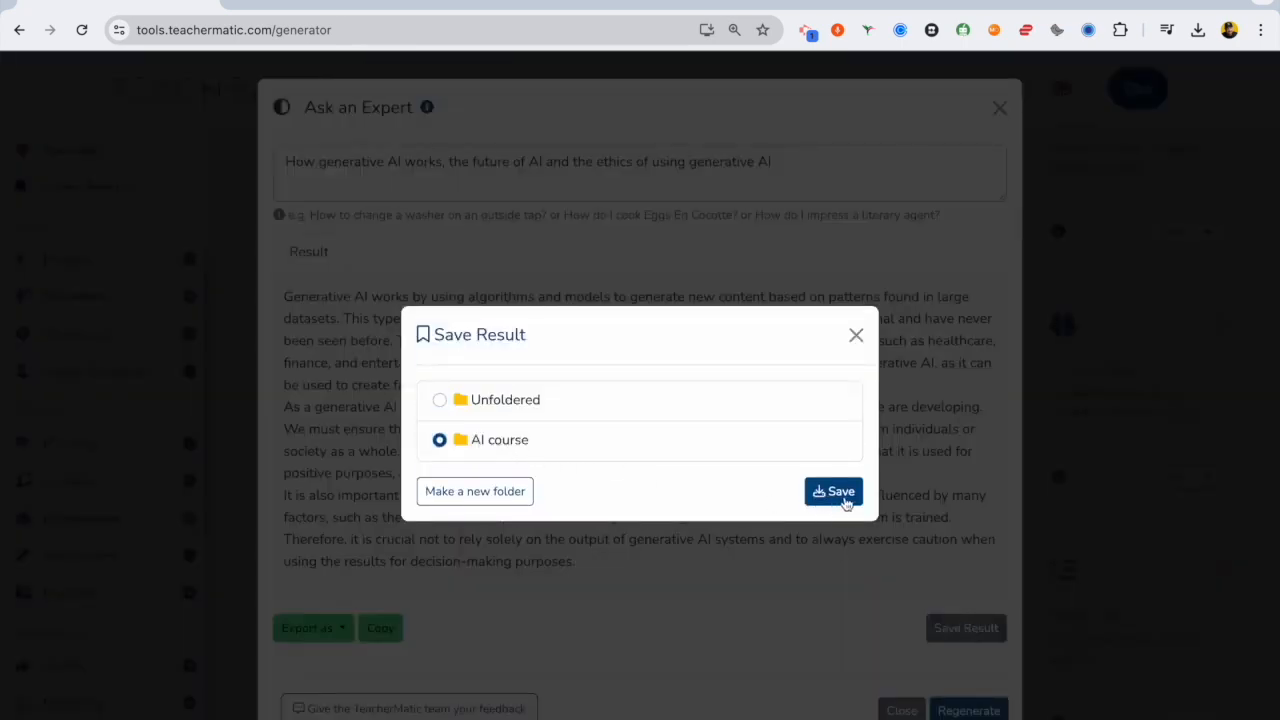
left_click(833, 491)
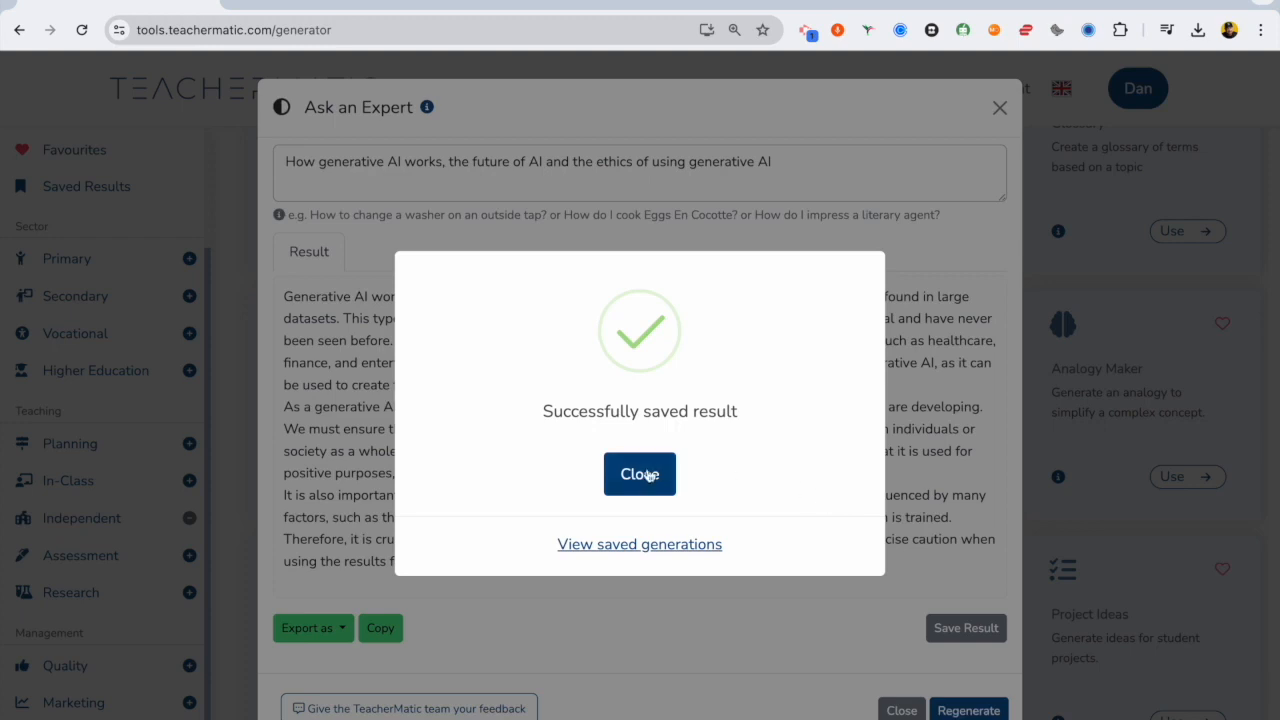
left_click(639, 543)
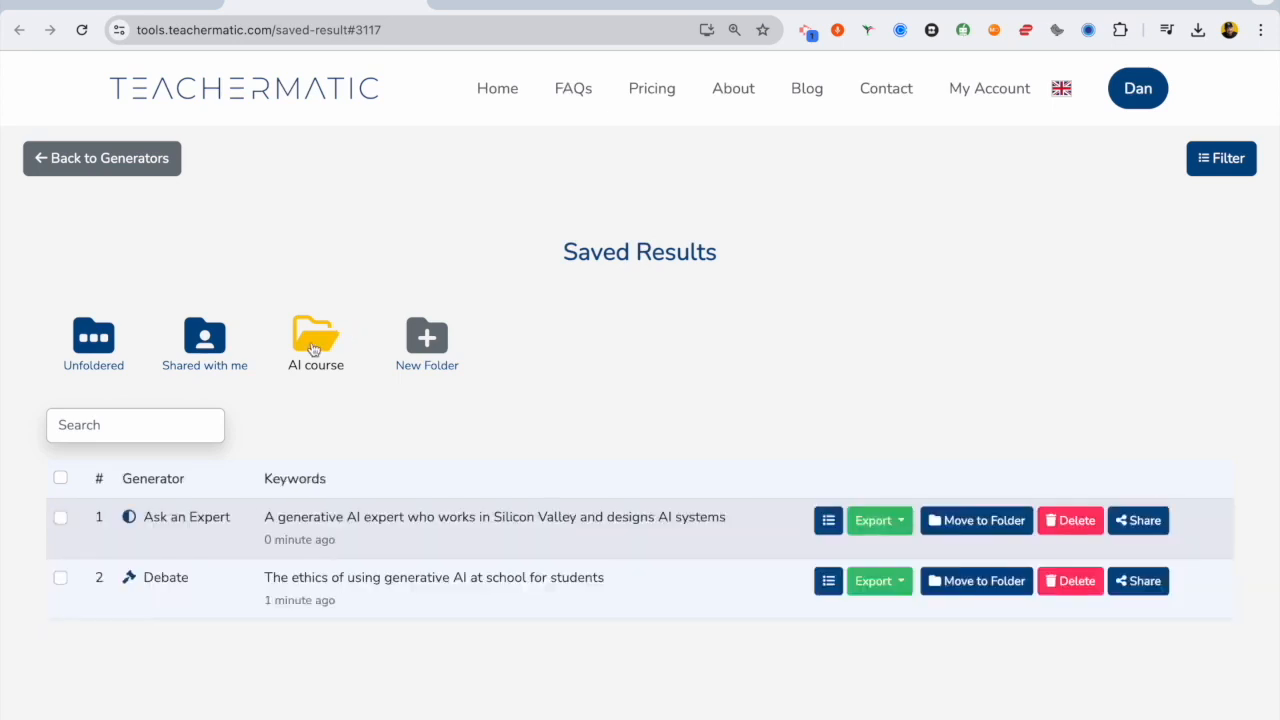
- Open the AI course folder to check saved results, then return to the generators
left_click(102, 158)
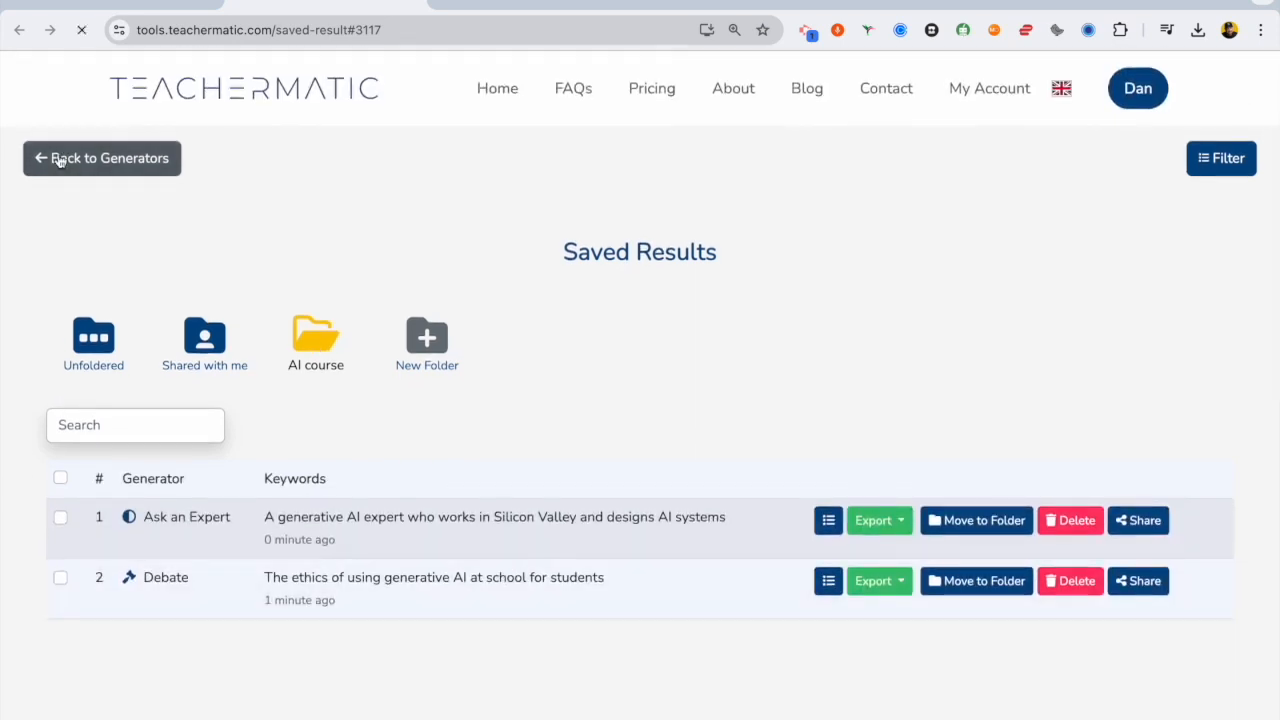
left_click(100, 158)
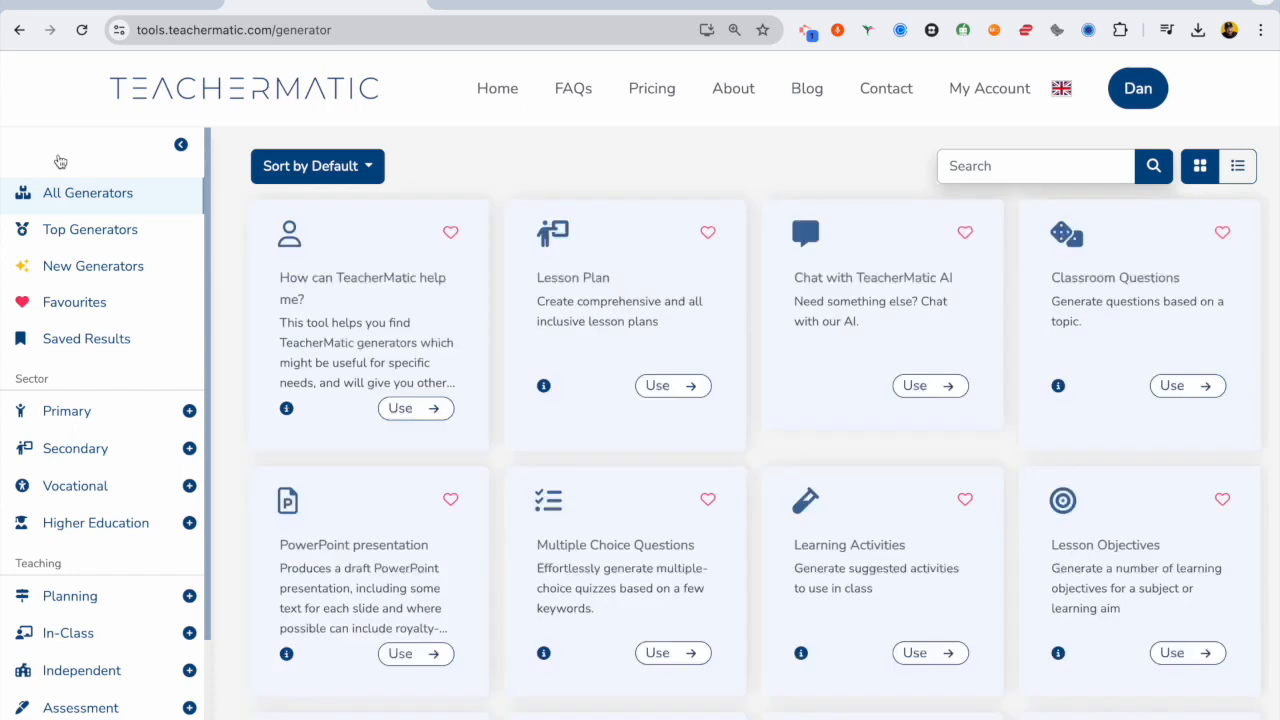
scroll("down", 3)
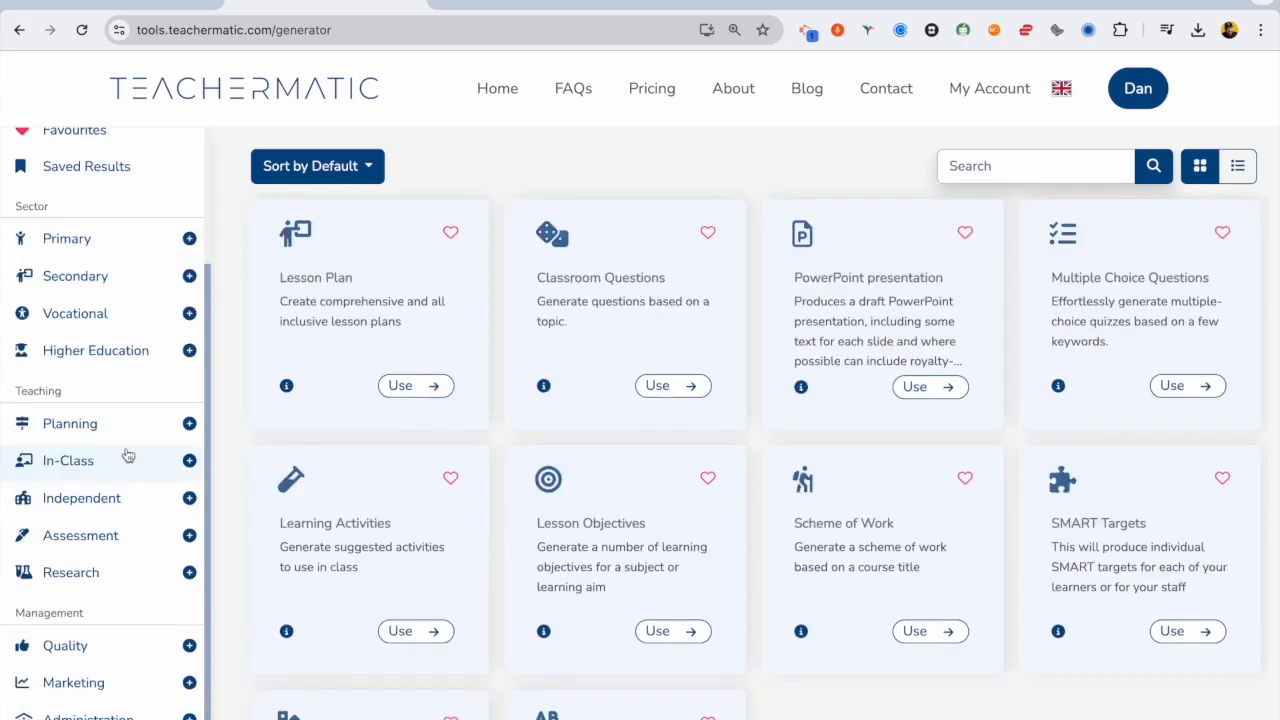